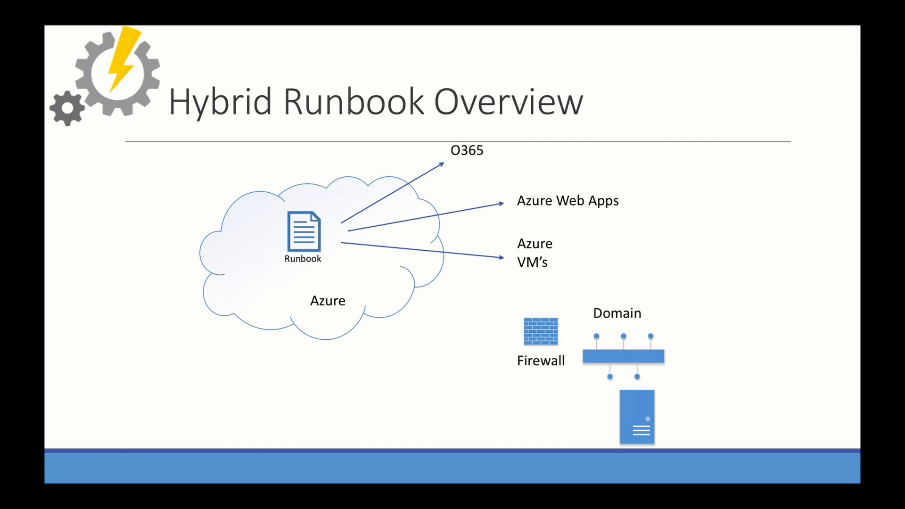
Launch a PowerShell session from the remote command prompt at the C: drive root
key(right)
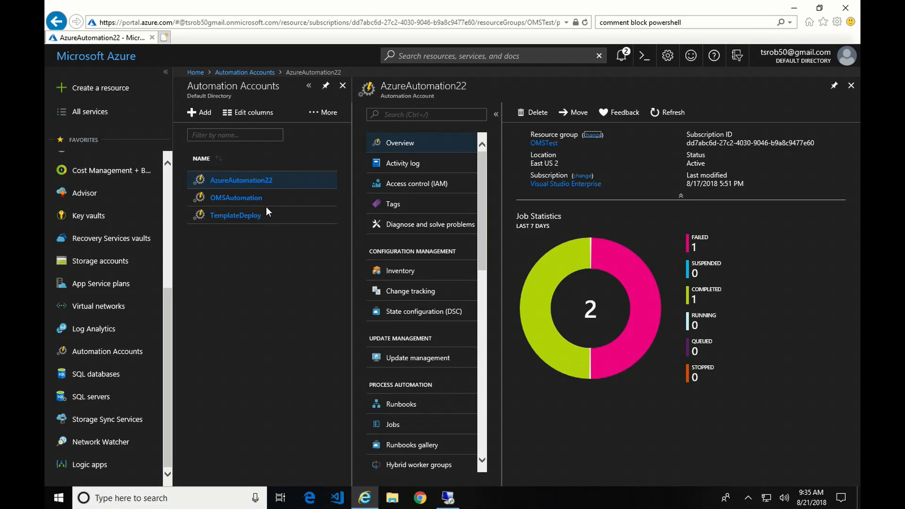
mouse_move(448, 498)
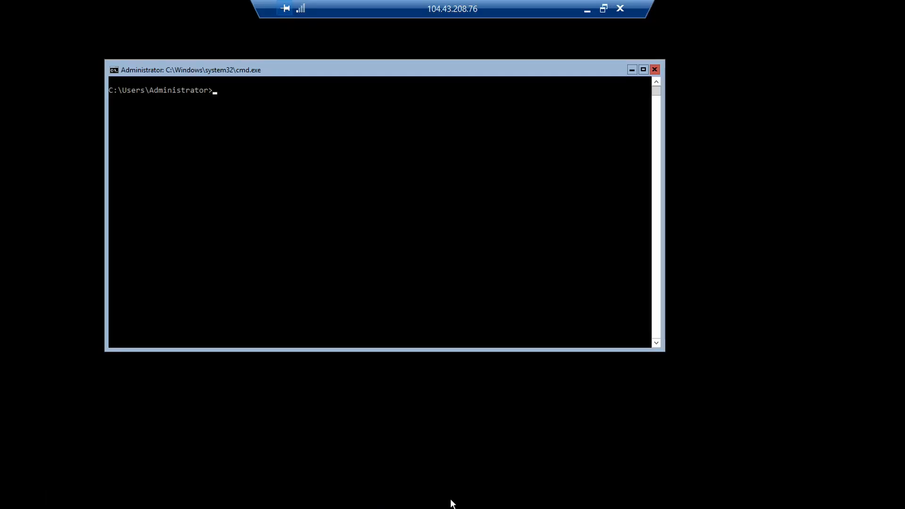
mouse_move(465, 297)
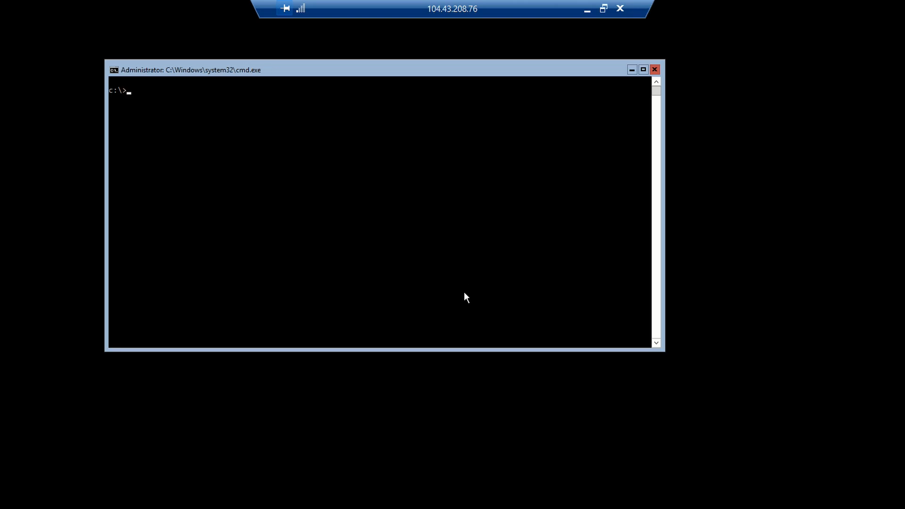
text(powershell)
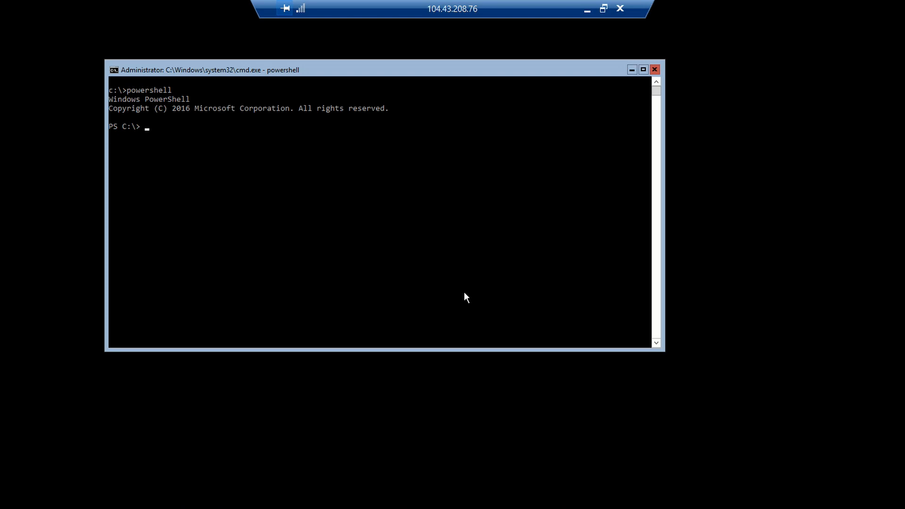
Change directory to the Microsoft Monitoring Agent's AzureAutomation\7.2.14544.0\HybridRegistration folder using Tab completion
text(cd)
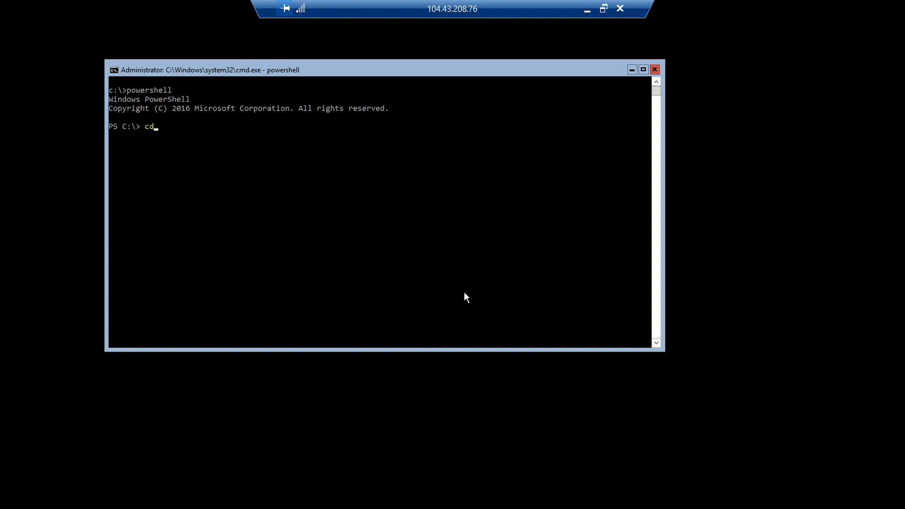
text(c:\)
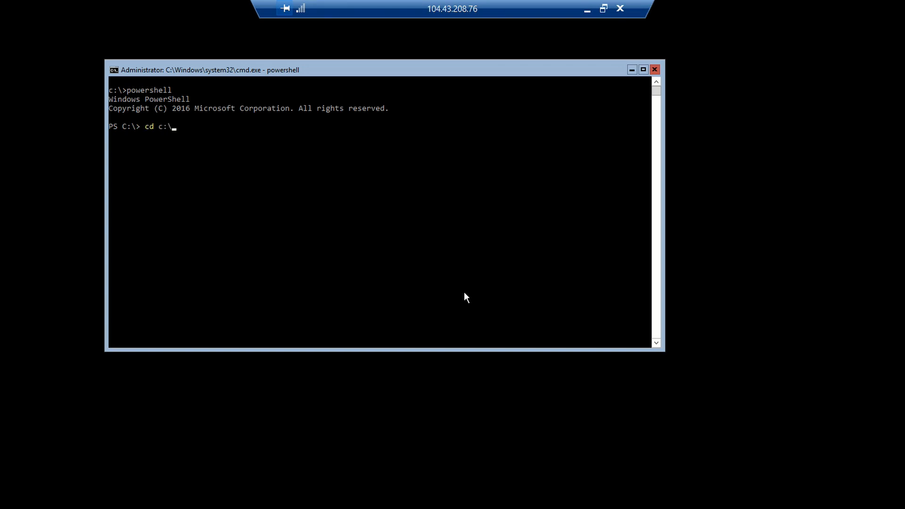
text(p)
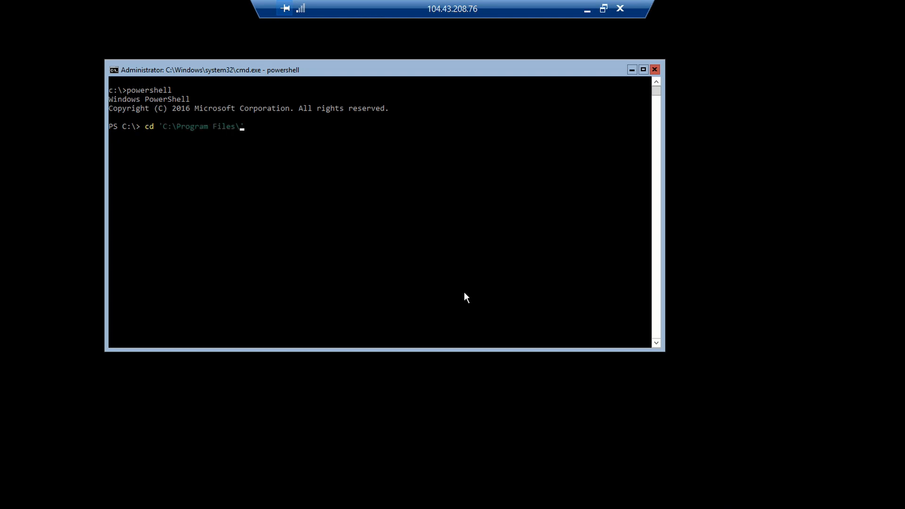
text(Microsoft\)
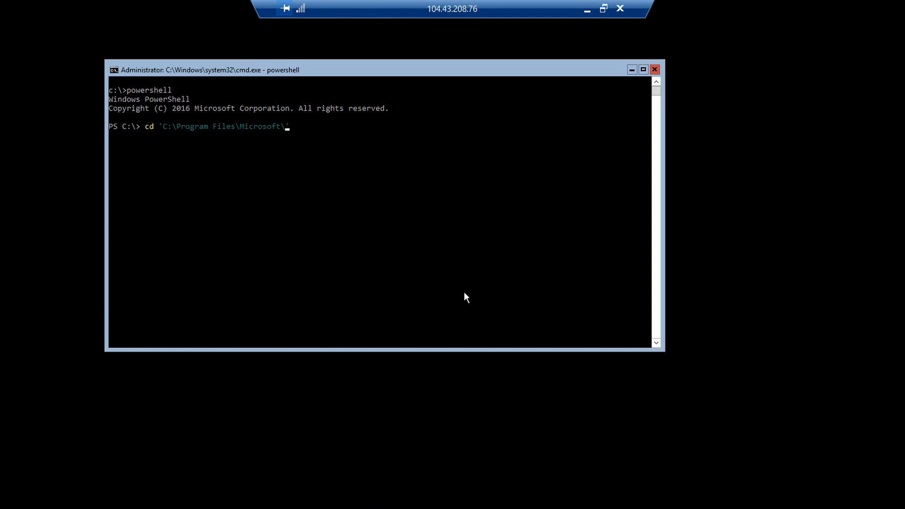
text(Monitoring Agent\)
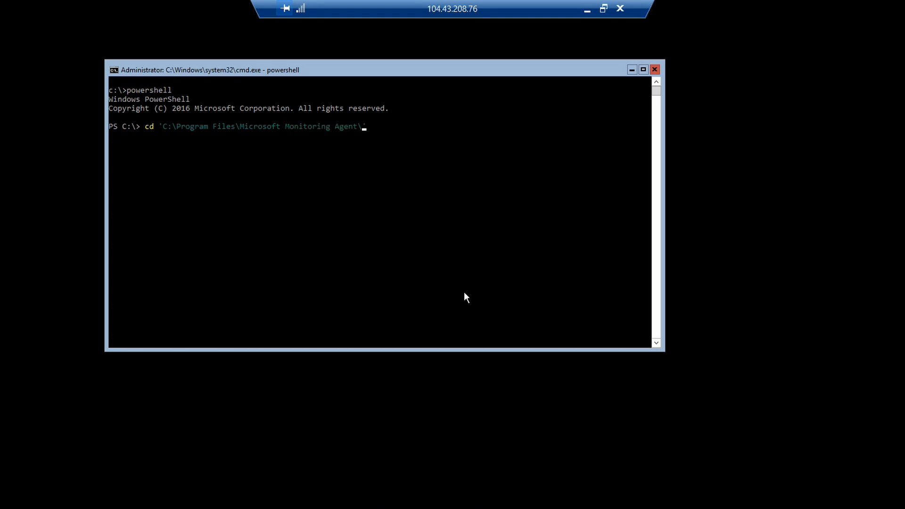
text(Agent\)
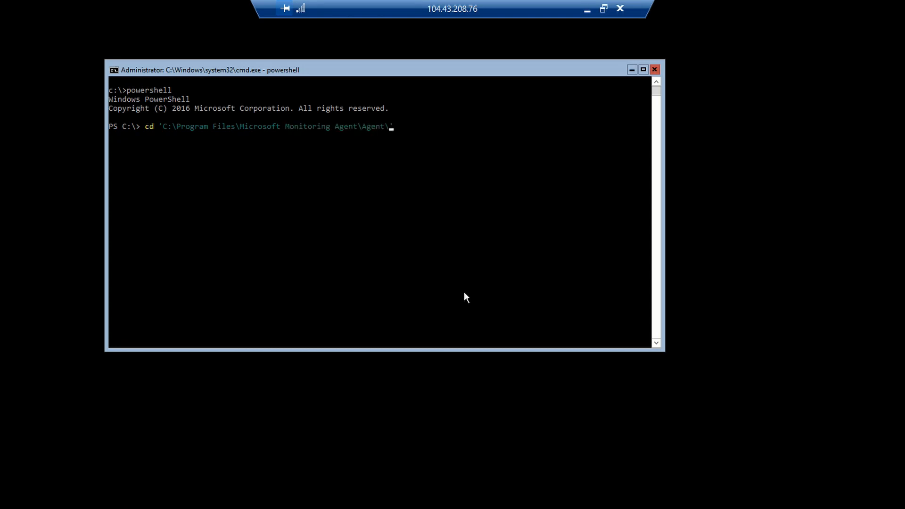
text(az)
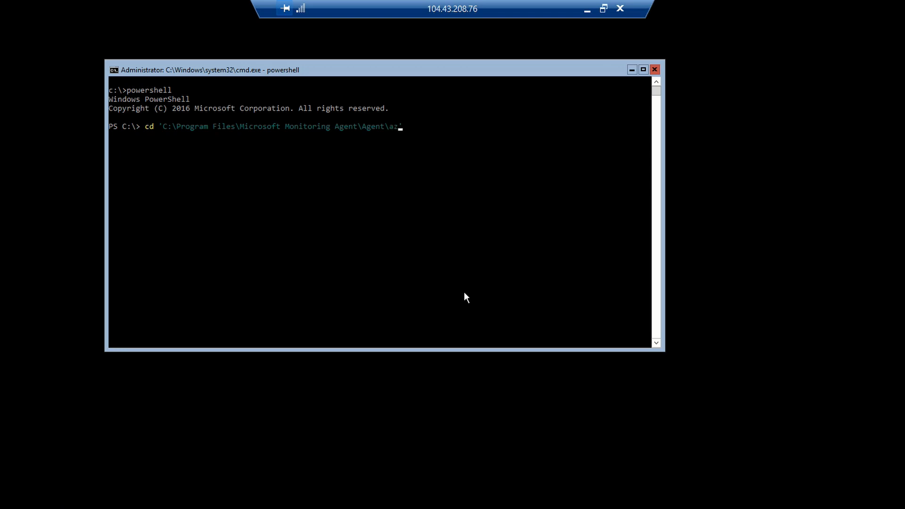
text(AzureAutomation\7.2.14544.0\)
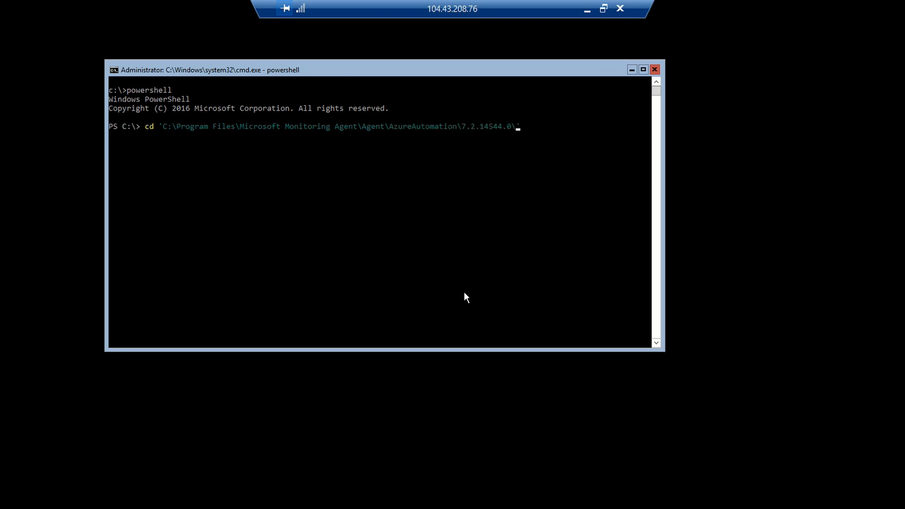
text(h)
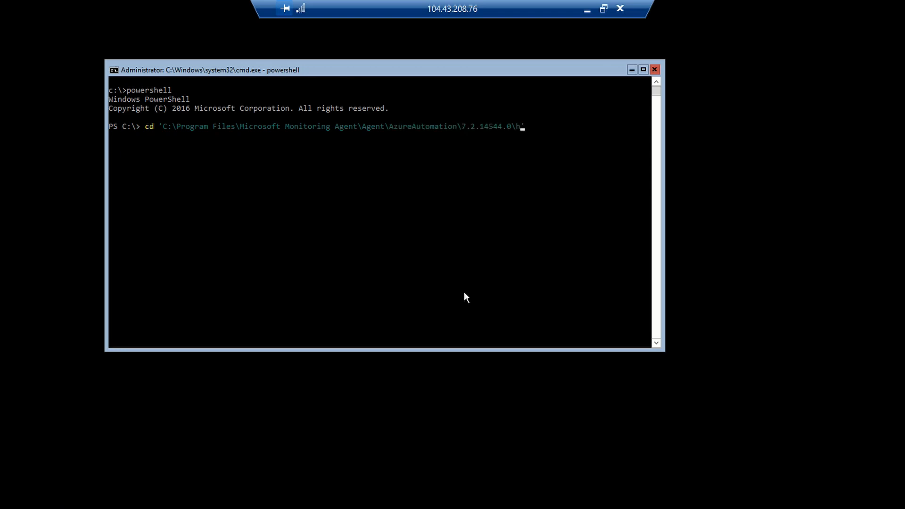
text(ybridAgent\)
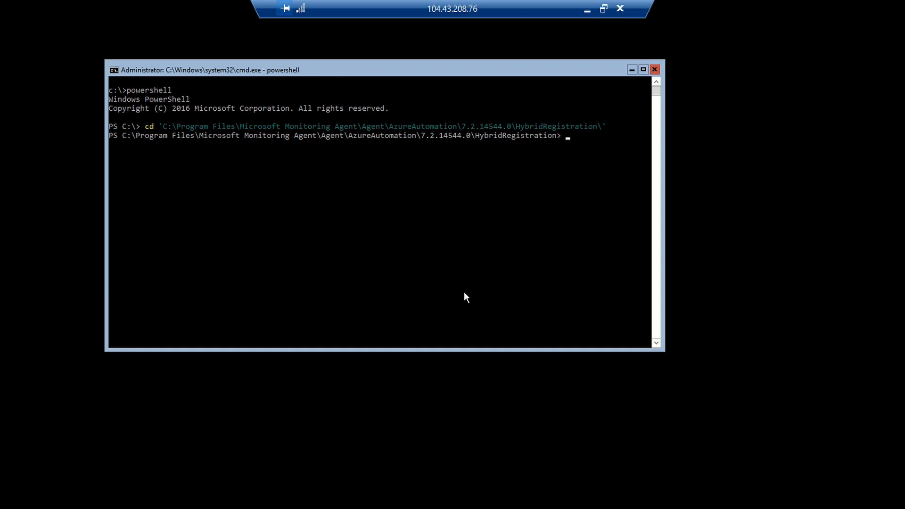
Import the HybridRegistration module into the session and begin a new add- command
text(import-Module)
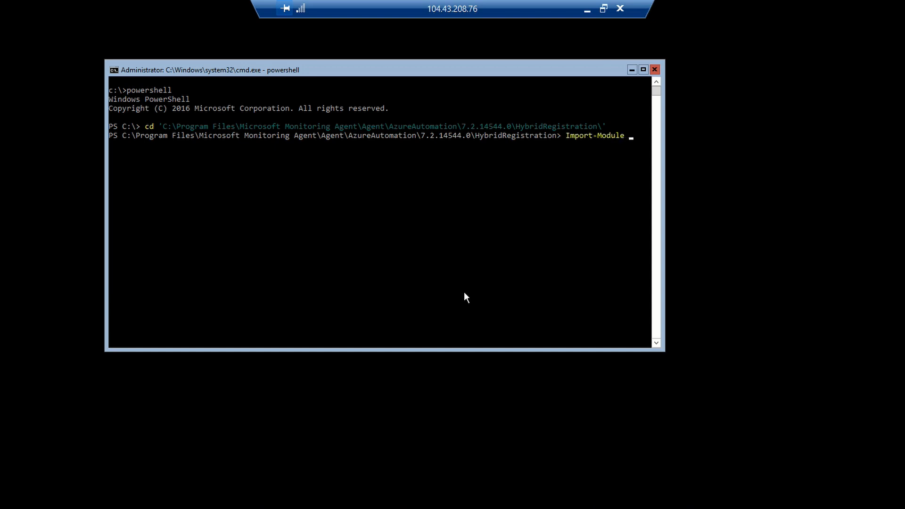
text(huy)
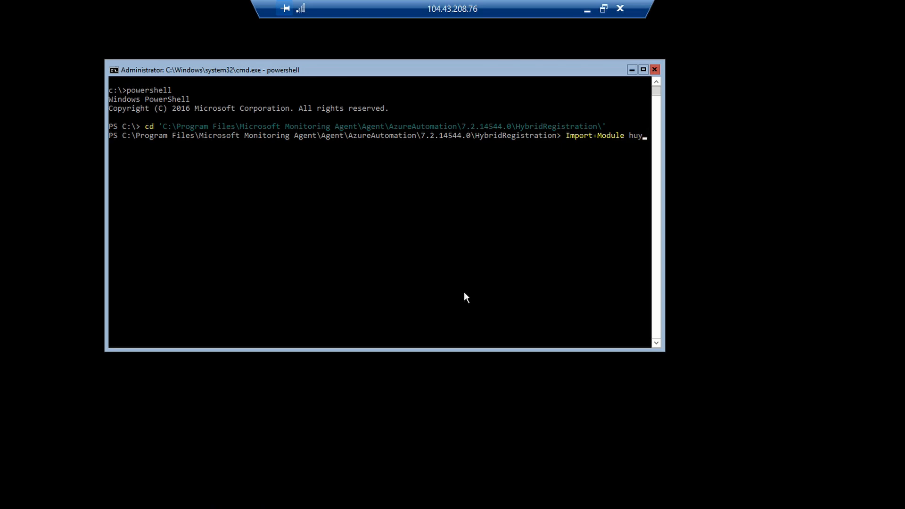
text(.\Hybrid.Registration.Cmdlets.dll)
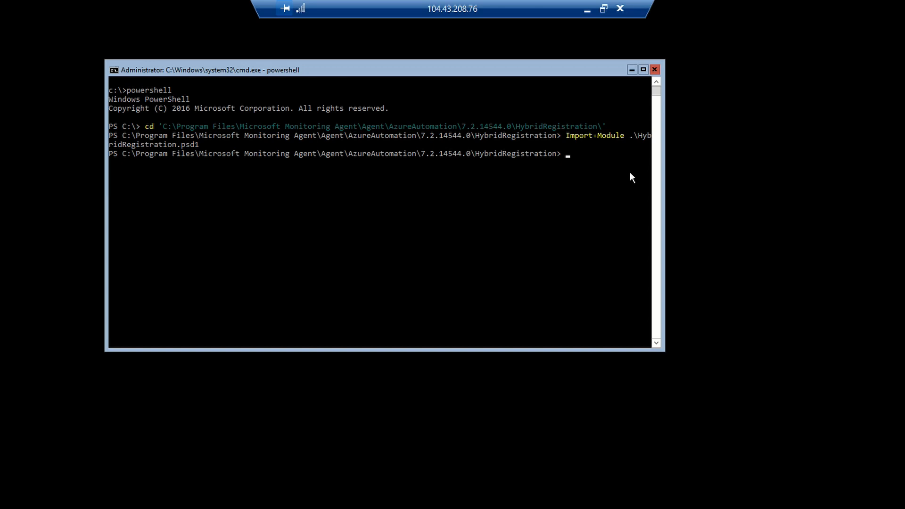
text(add-)
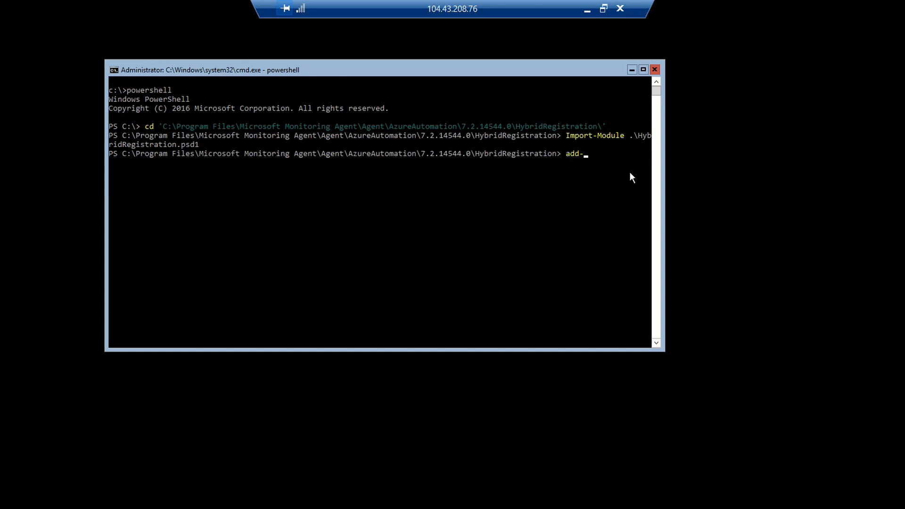
Enter Add-HybridRunbookWorker with -GroupName "workgrp1" and the -EndPoint parameter awaiting its value
text(HybridRunbookWorker)
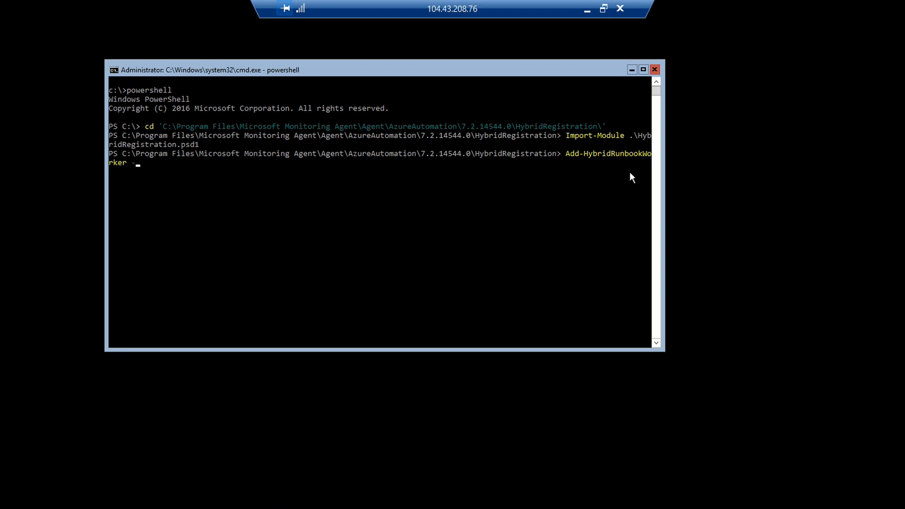
text(-gr)
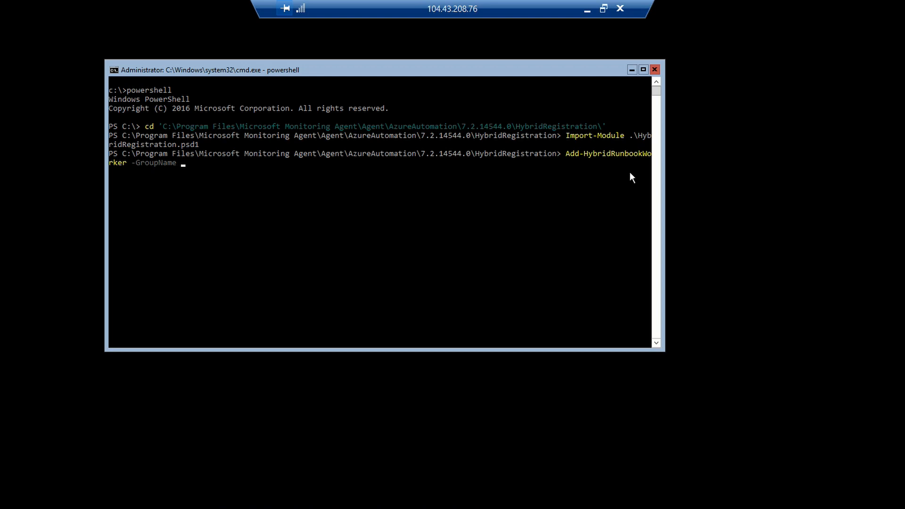
text(")
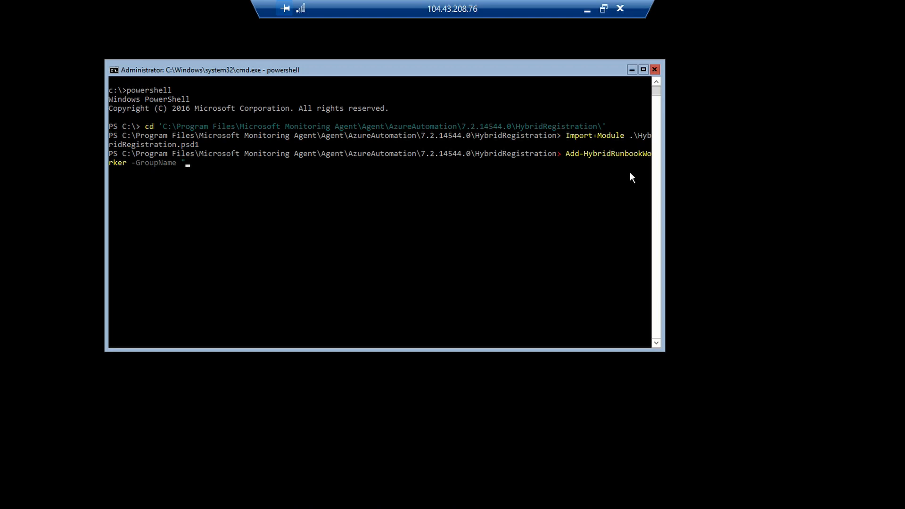
text(wor)
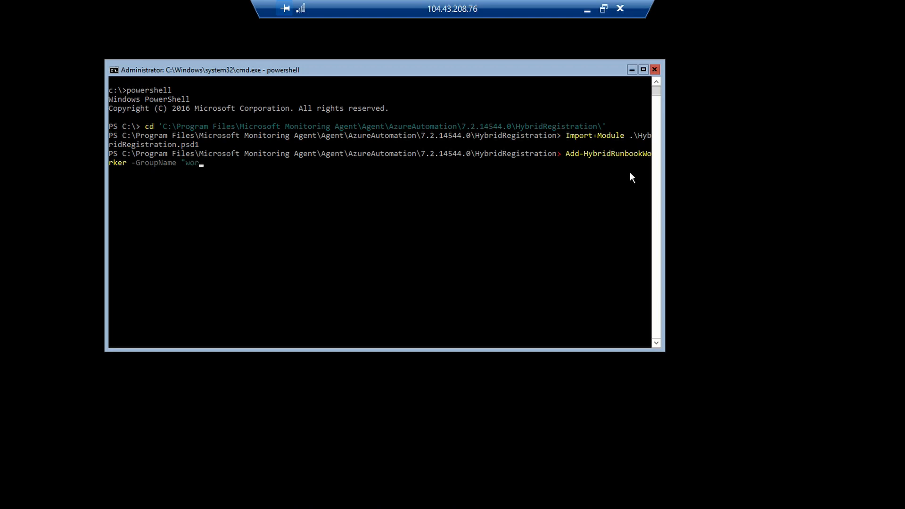
text(kgrp)
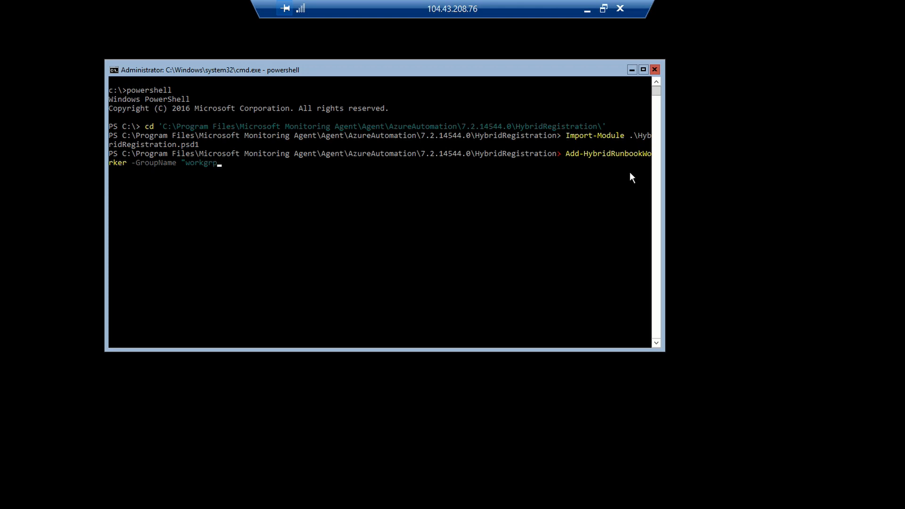
text(1)
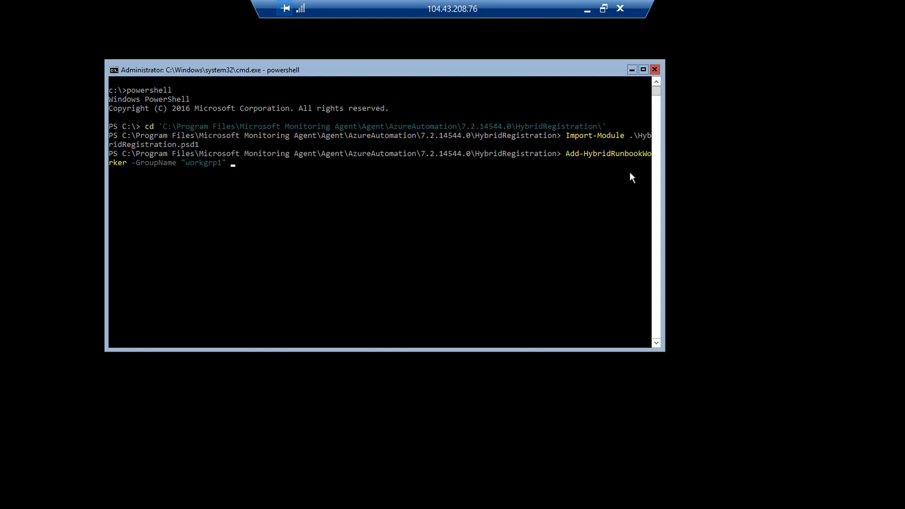
text(-endpo)
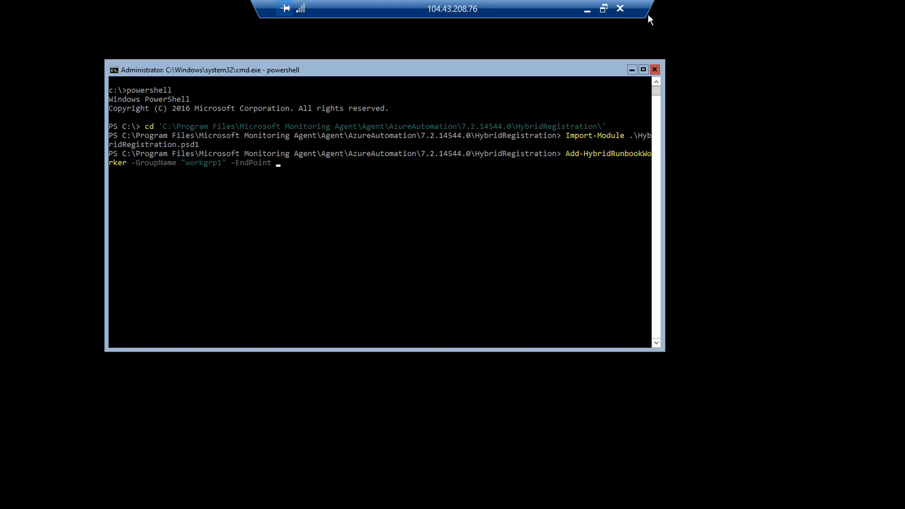
mouse_move(591, 37)
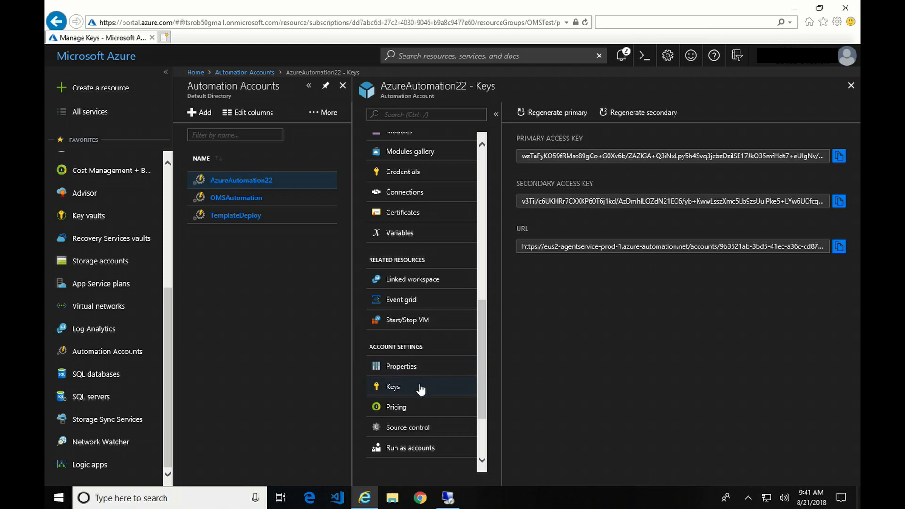
mouse_move(440, 384)
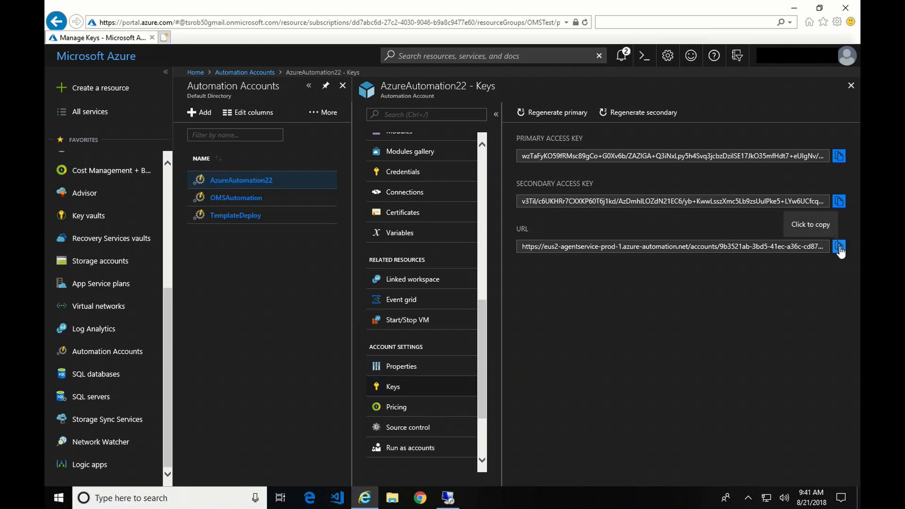
Copy the AzureAutomation22 account's URL from the Keys page
click(839, 246)
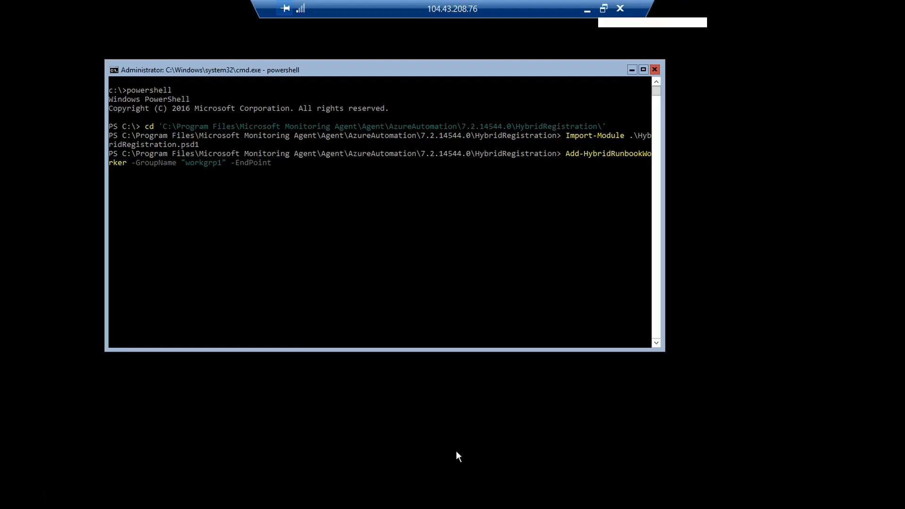
Paste the eus2 agent service URL as the EndPoint and begin the -Token parameter
text(https://eus2-agentservice-prod-1.azure-automation.net/accounts/9b3521ab-3bd5-41ec-a36c-cd87d40af980)
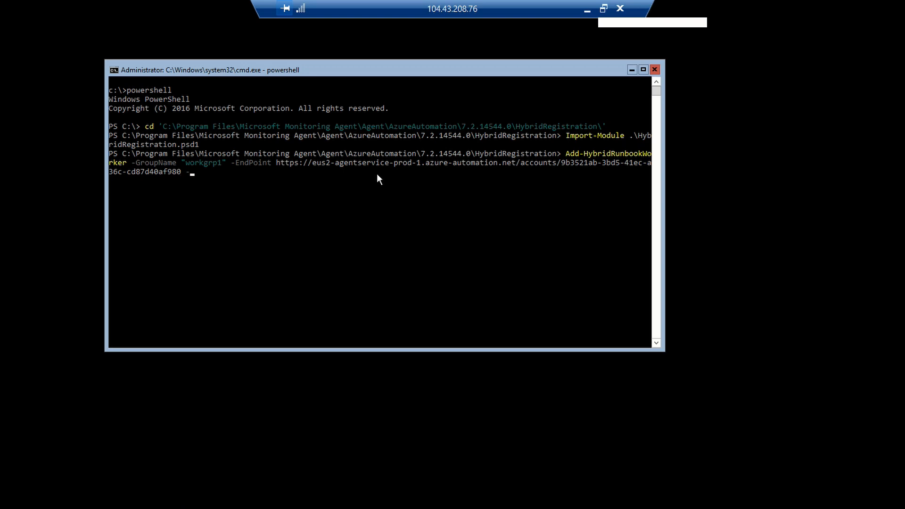
text(-to)
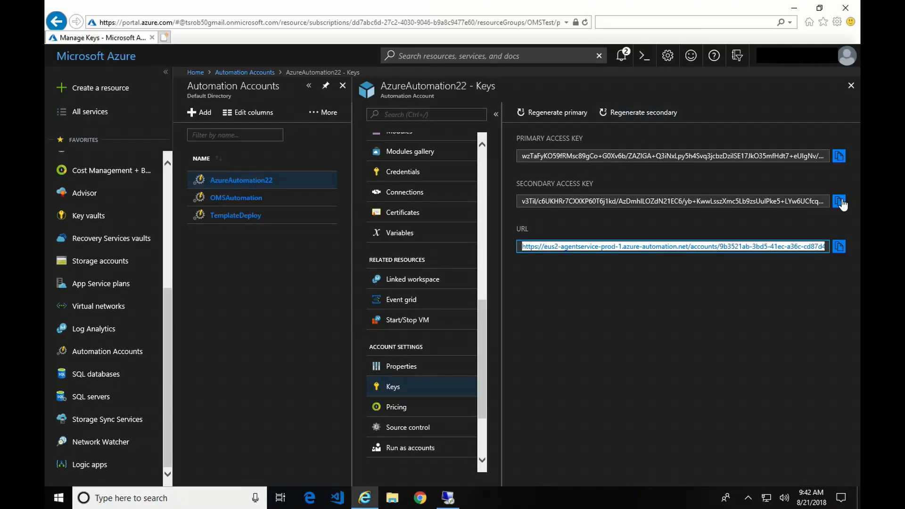
Copy the AzureAutomation22 secondary access key from the Keys page
click(839, 201)
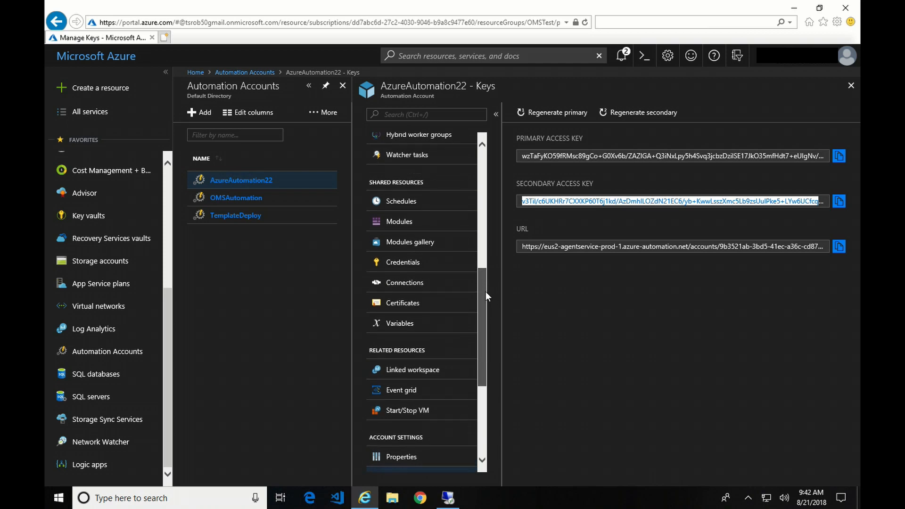
Review workgrp1 in Hybrid worker groups, showing one registered worker, and return to the list
scroll(up, 3)
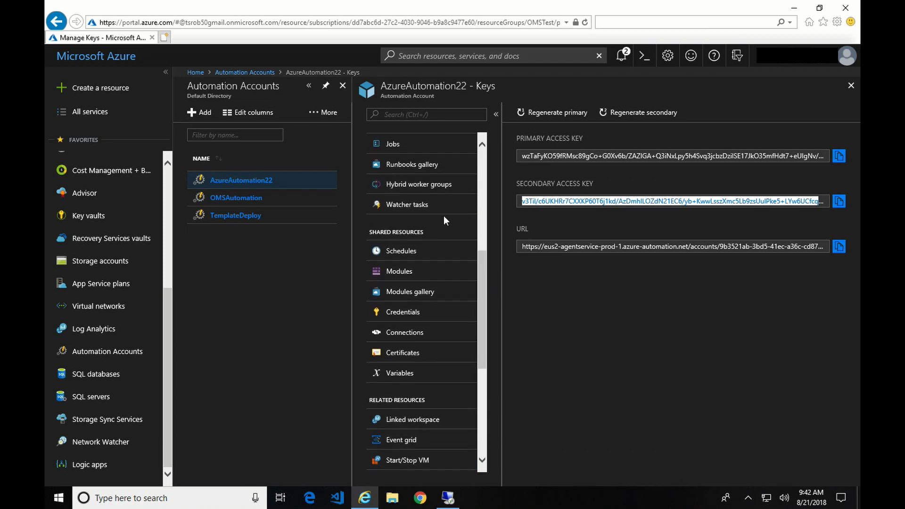
click(420, 184)
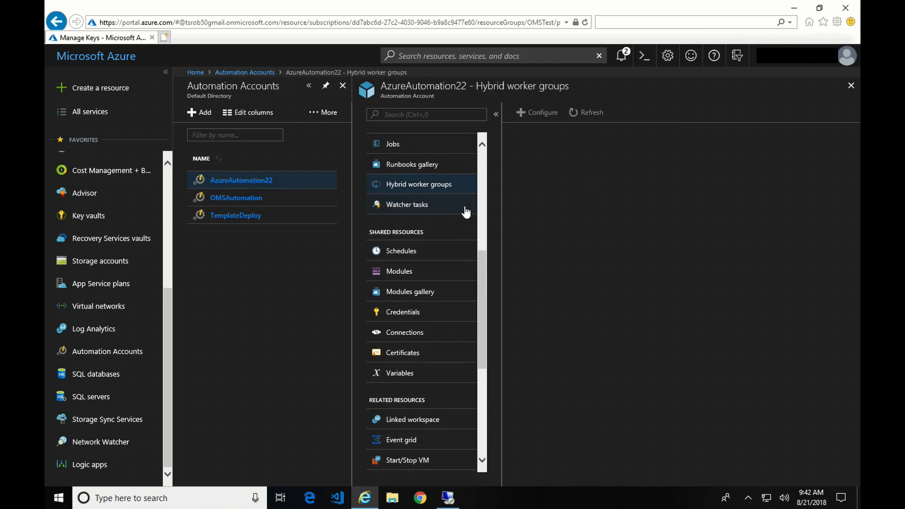
click(419, 184)
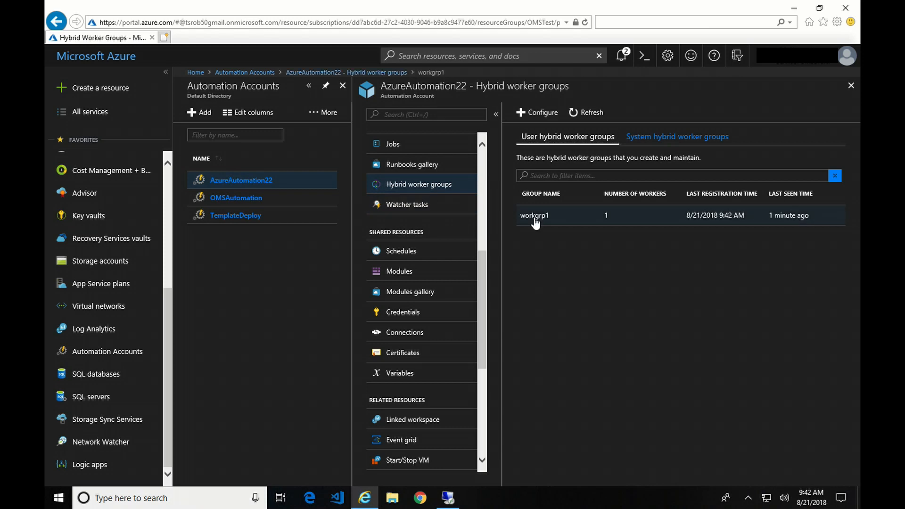
click(534, 214)
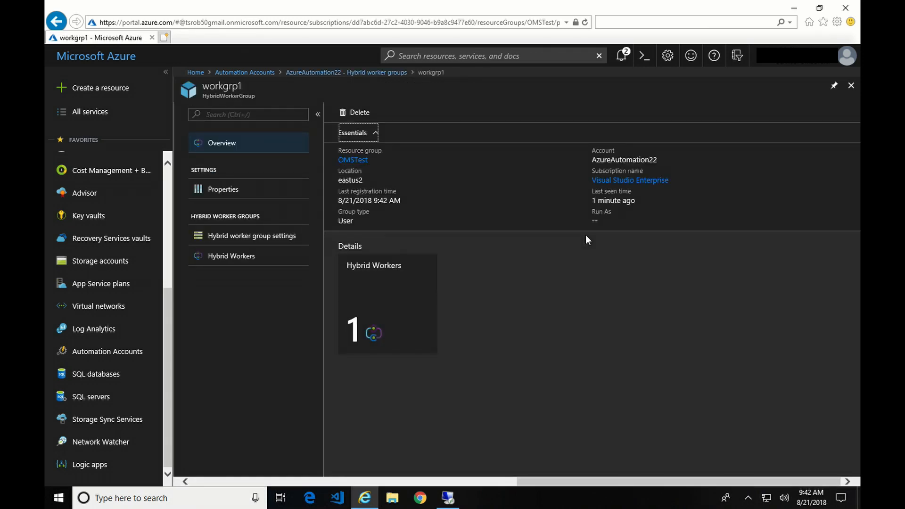
mouse_move(536, 227)
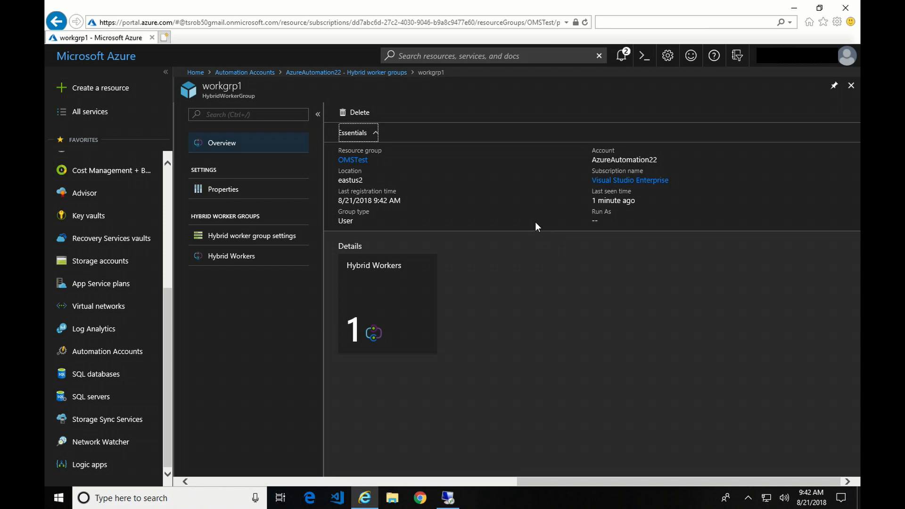
click(376, 73)
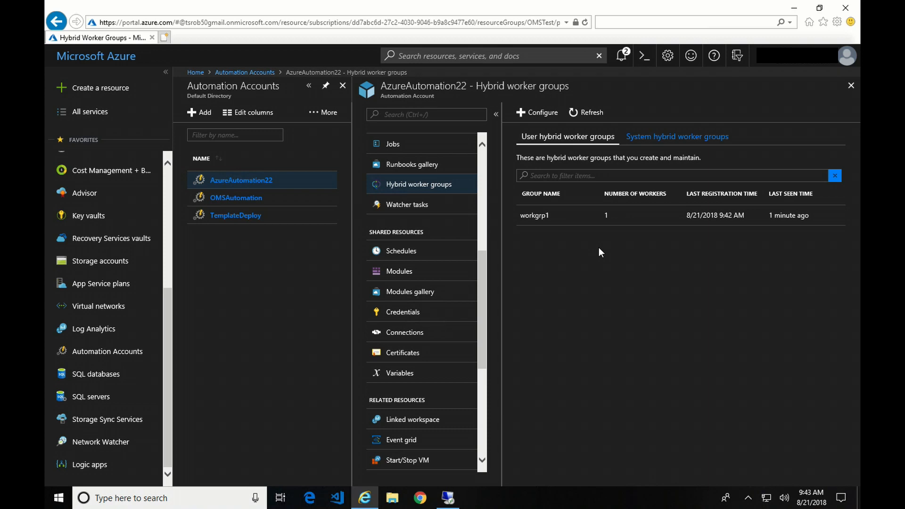
mouse_move(582, 270)
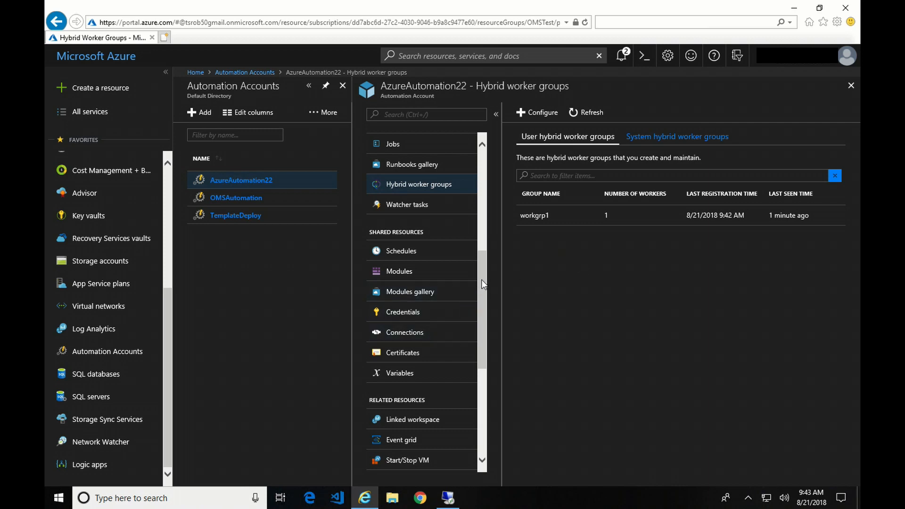
Open the AATest01 runbook's script in the editor and bring up its test pane
scroll(down, 3)
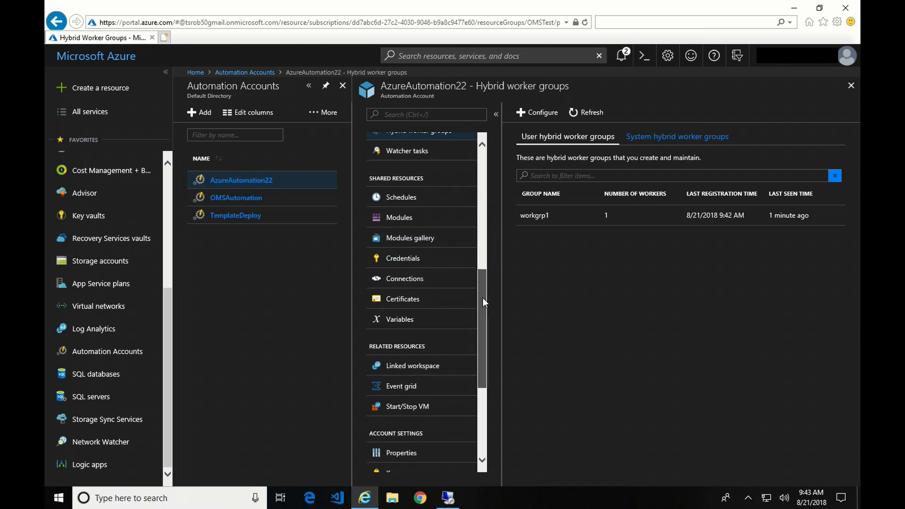
scroll(down, 3)
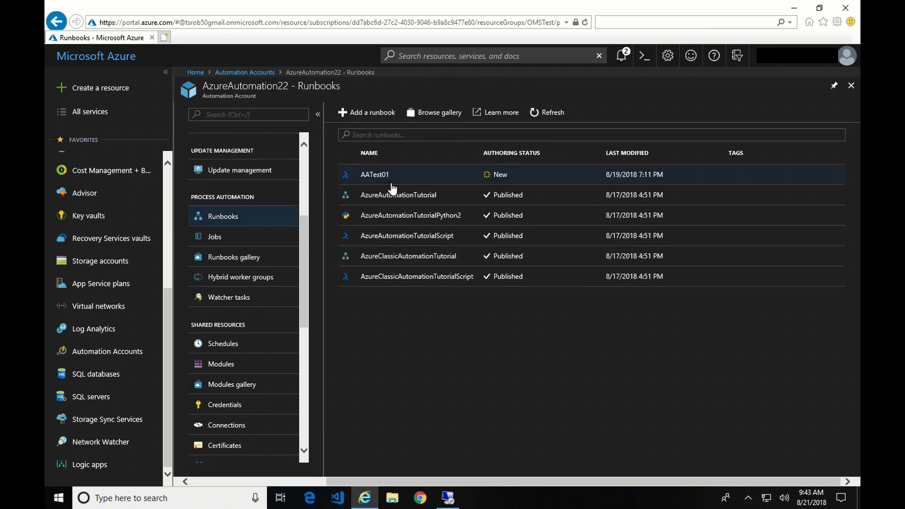
click(374, 175)
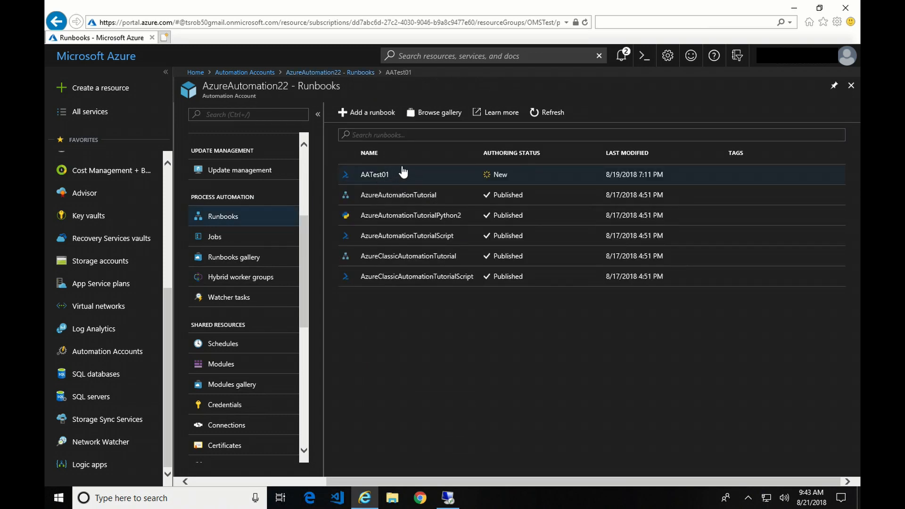
click(374, 174)
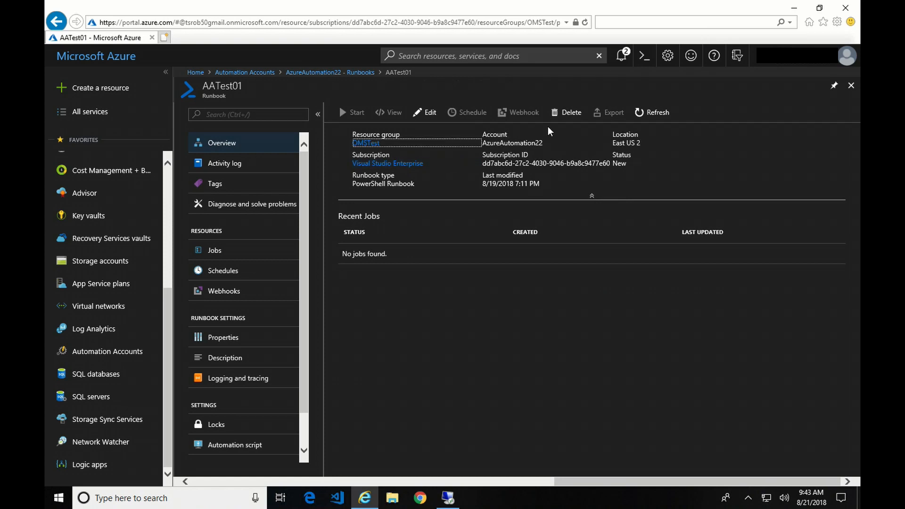
click(425, 112)
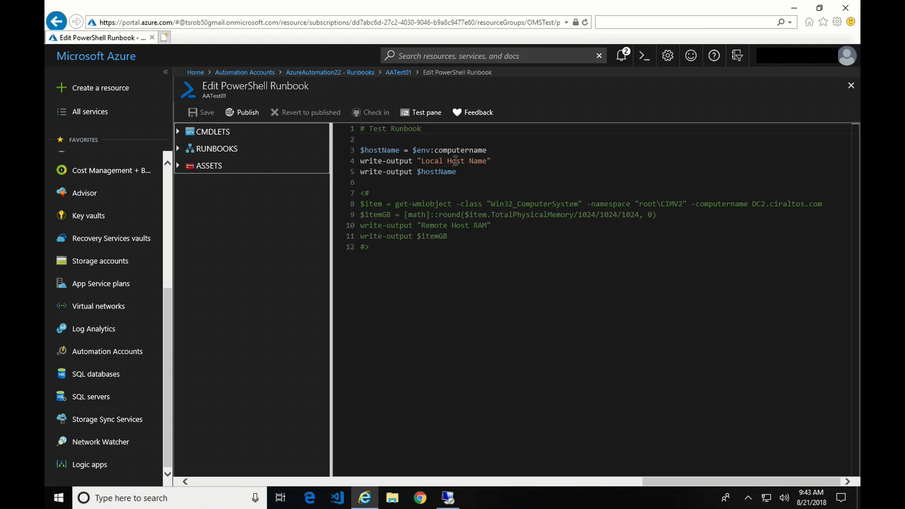
mouse_move(490, 189)
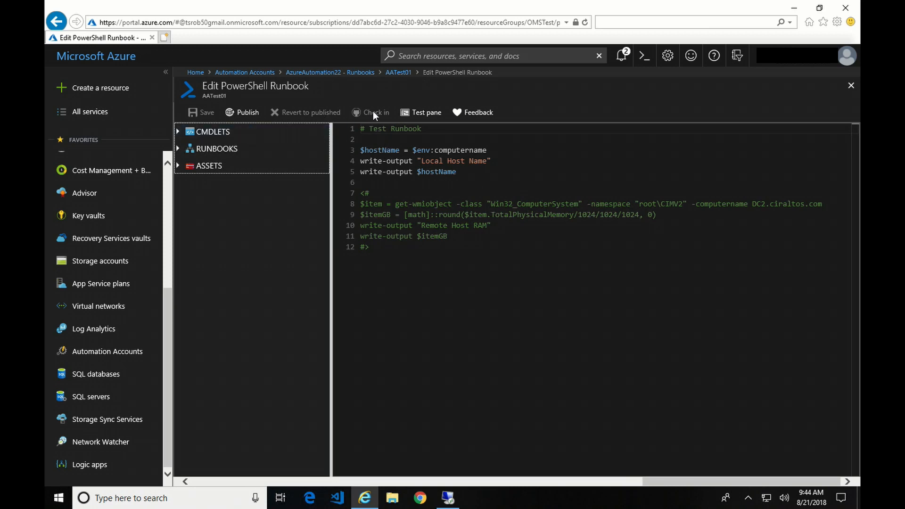
click(426, 113)
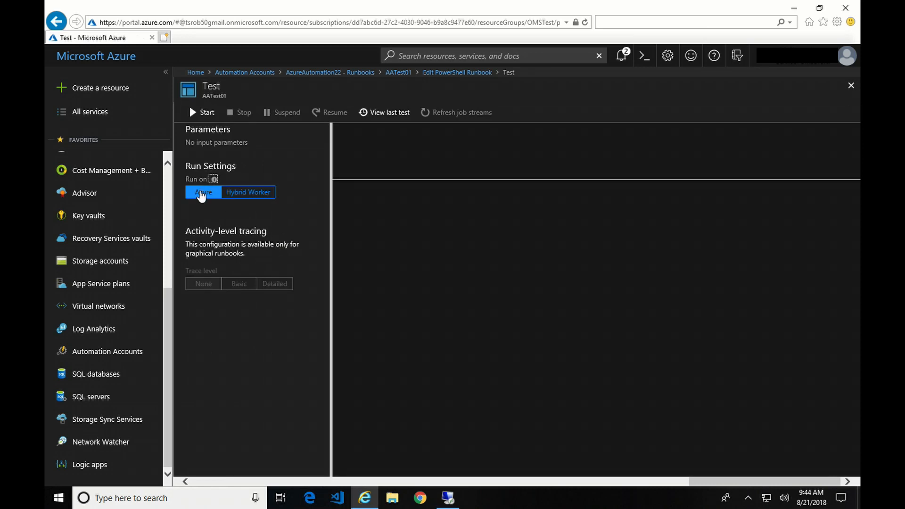
mouse_move(203, 206)
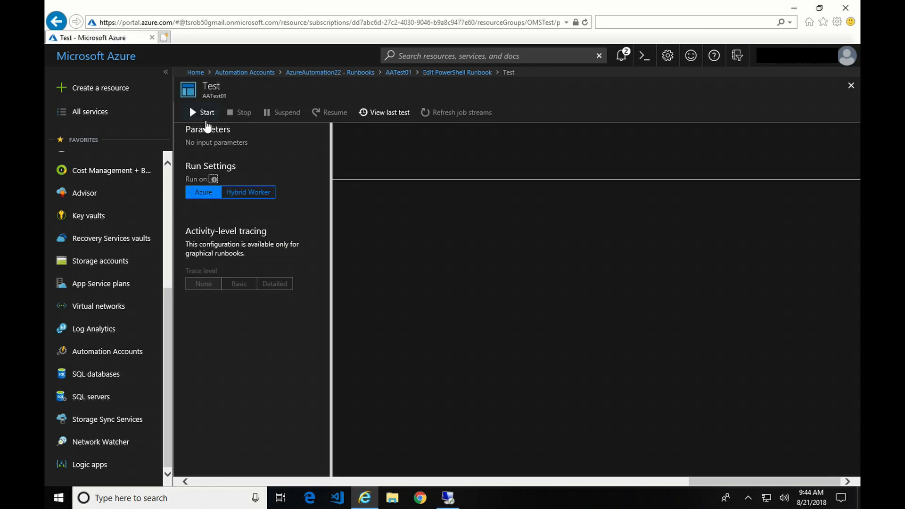
Run the AATest01 test in Azure, then on the workgrp1 hybrid worker reporting host OMSTestHW1
click(201, 112)
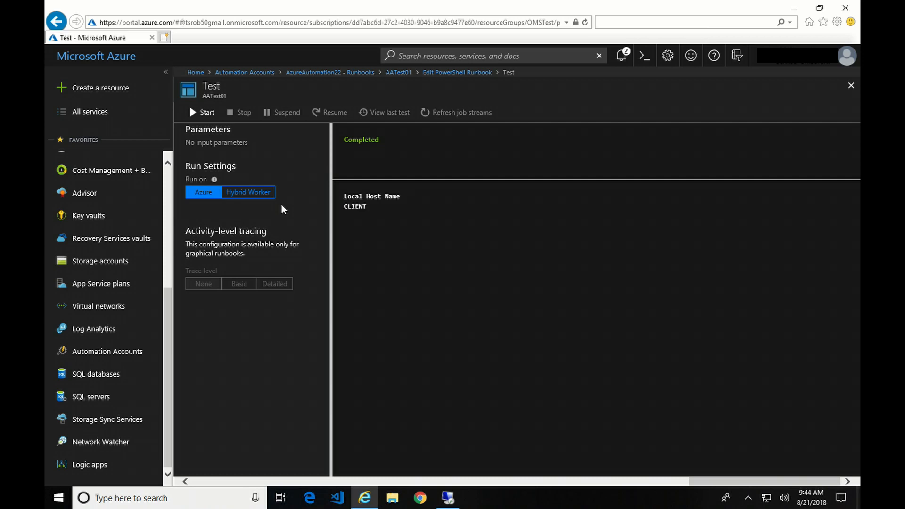
mouse_move(340, 220)
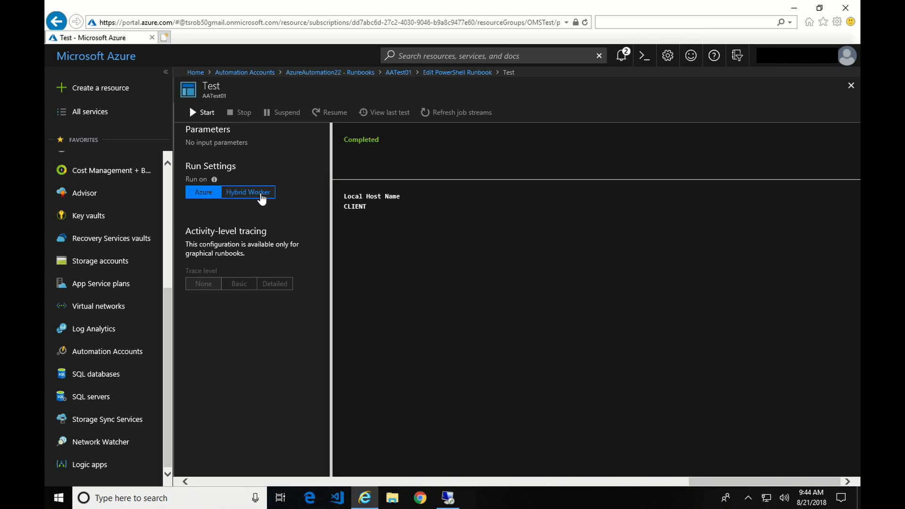
click(248, 192)
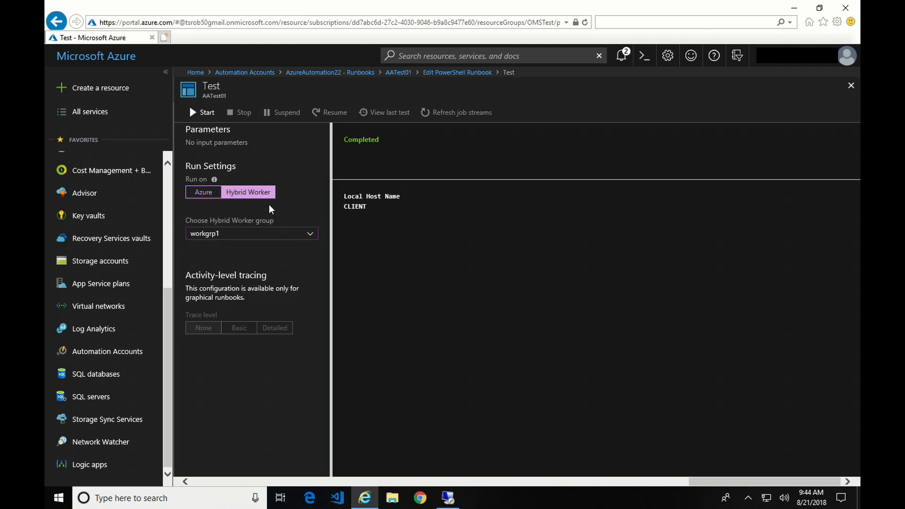
mouse_move(300, 236)
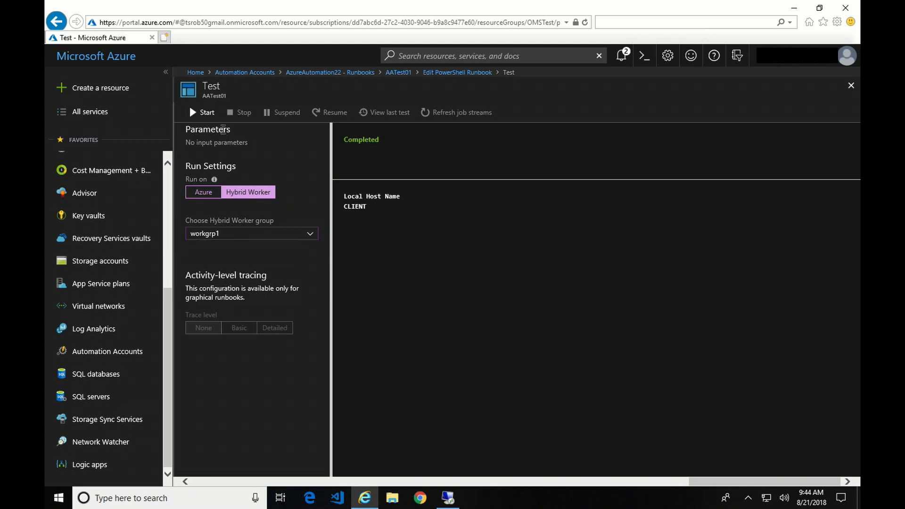
click(201, 112)
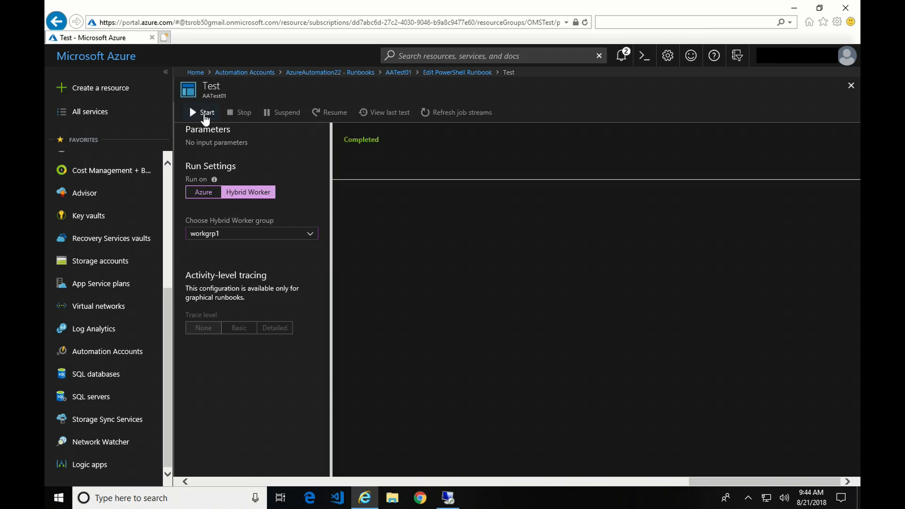
click(207, 112)
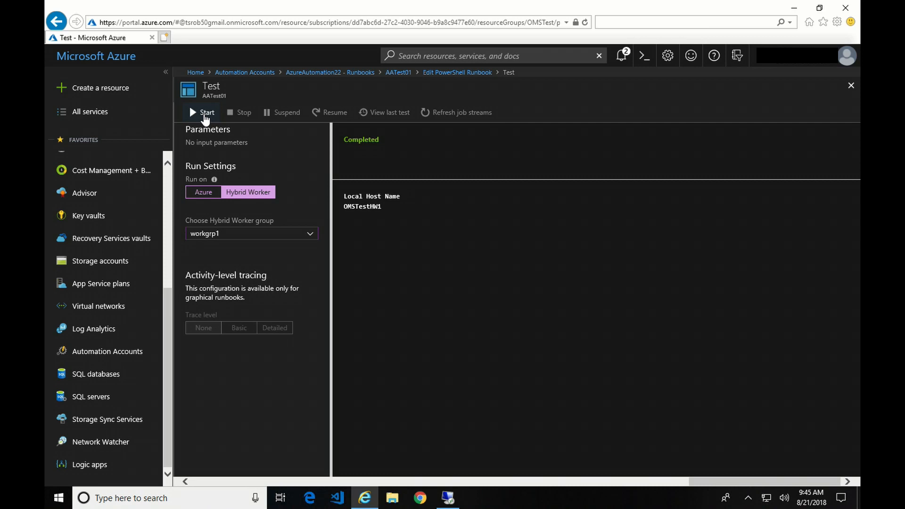
mouse_move(257, 130)
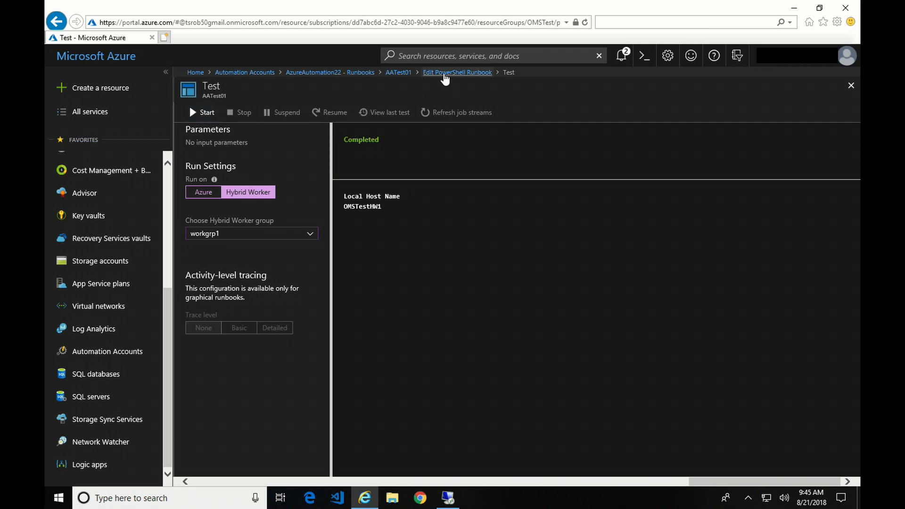
mouse_move(460, 295)
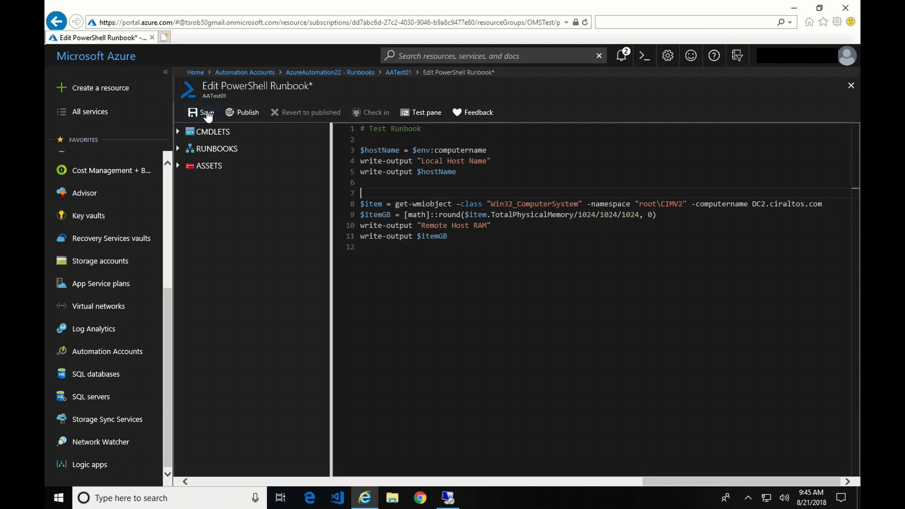
Save the uncommented AATest01 script and rerun its test on workgrp1
click(202, 112)
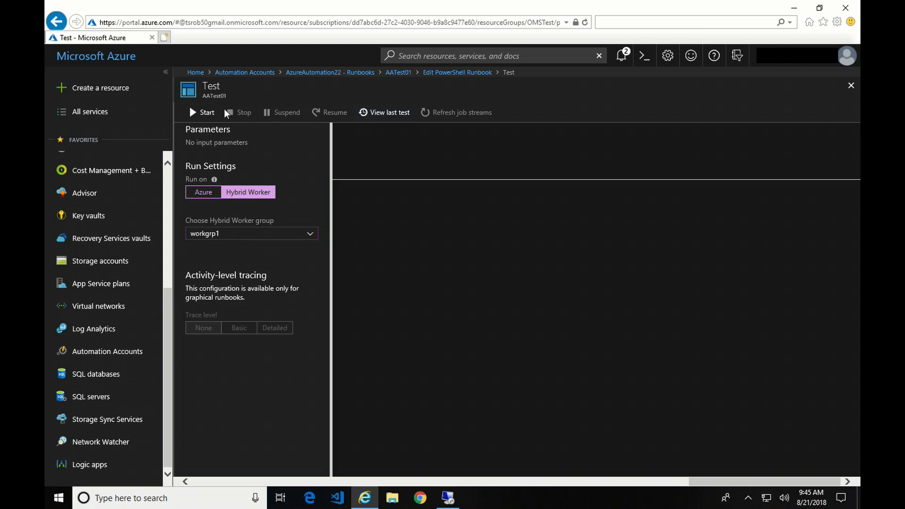
click(203, 112)
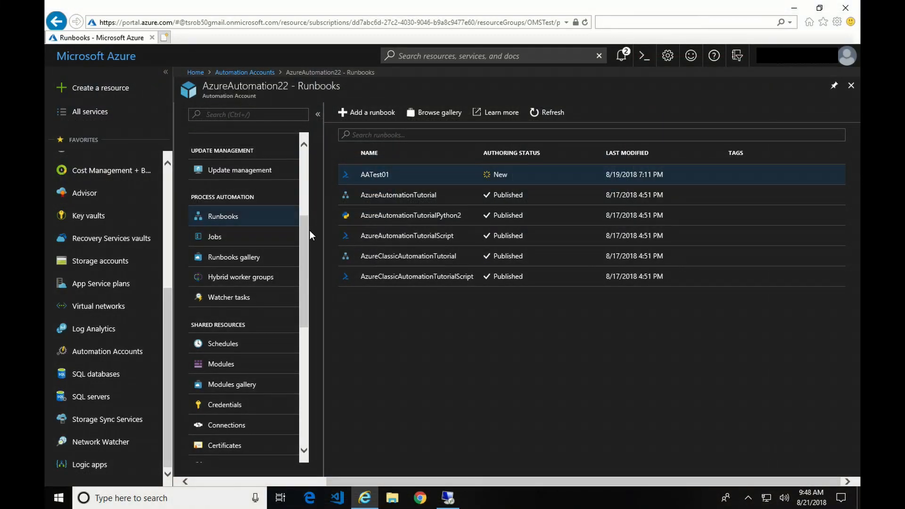
Start a new credential named HybridWorker in the account's Credentials list
scroll(down, 3)
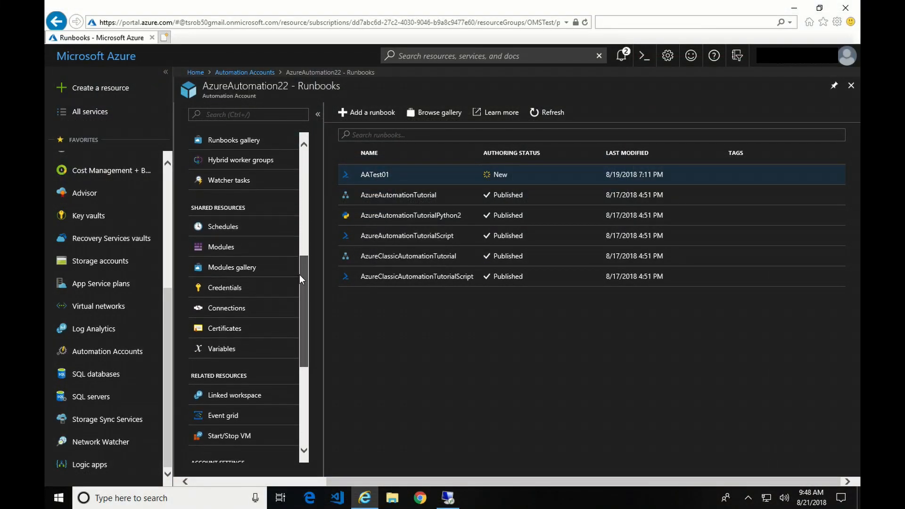
click(225, 288)
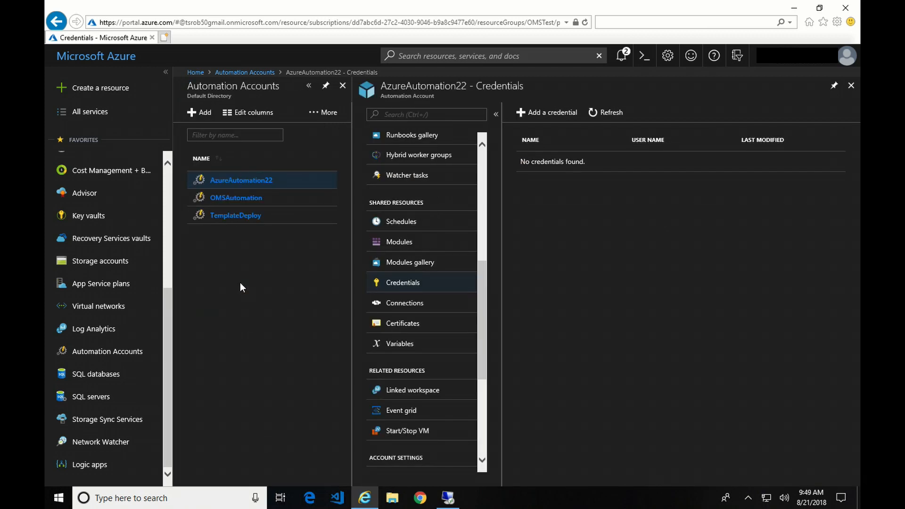
mouse_move(547, 112)
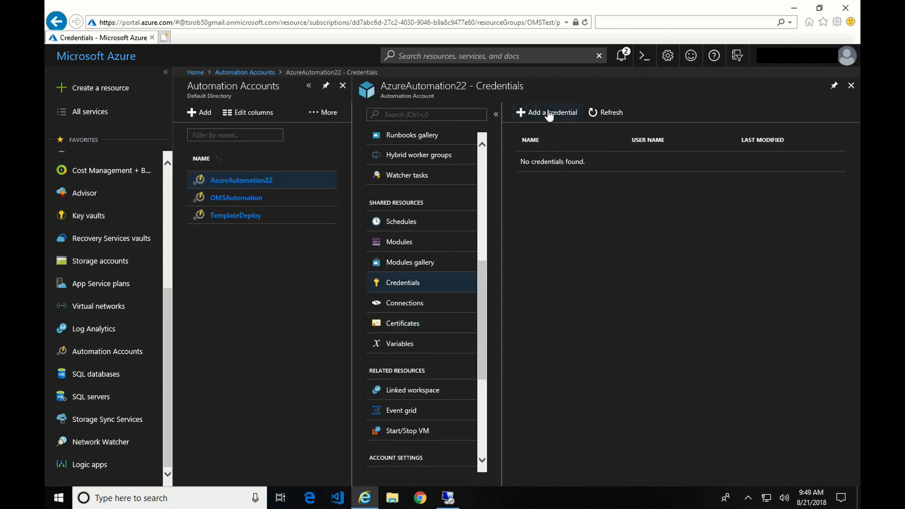
click(547, 112)
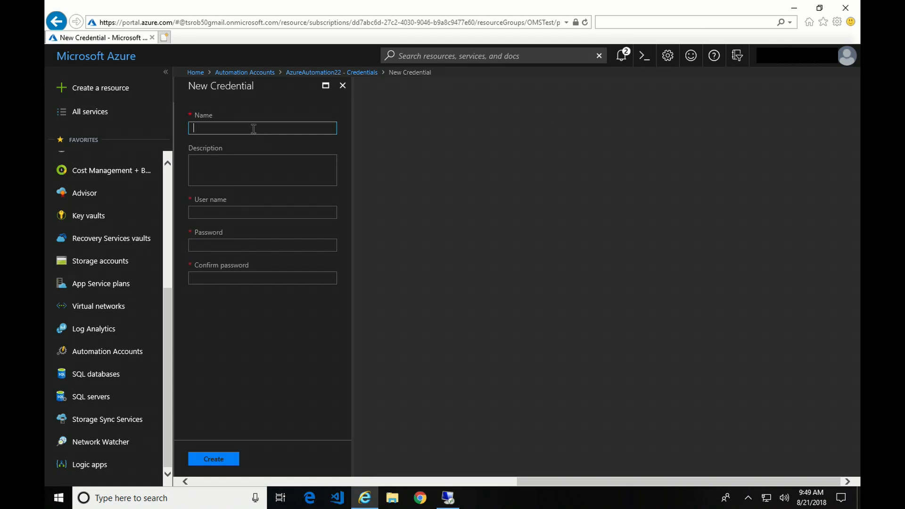
text(HybridWor)
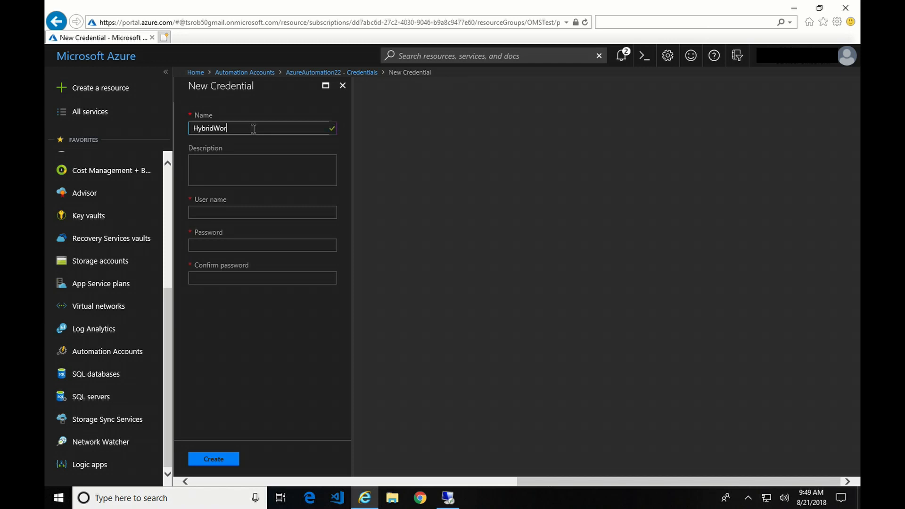
text(ker)
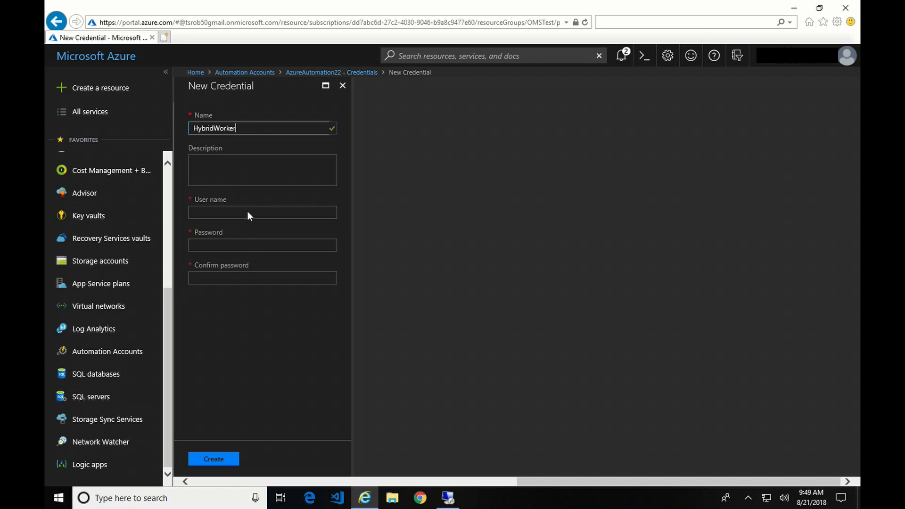
Enter user name ciraltos\administrator with its password and create the credential
click(262, 212)
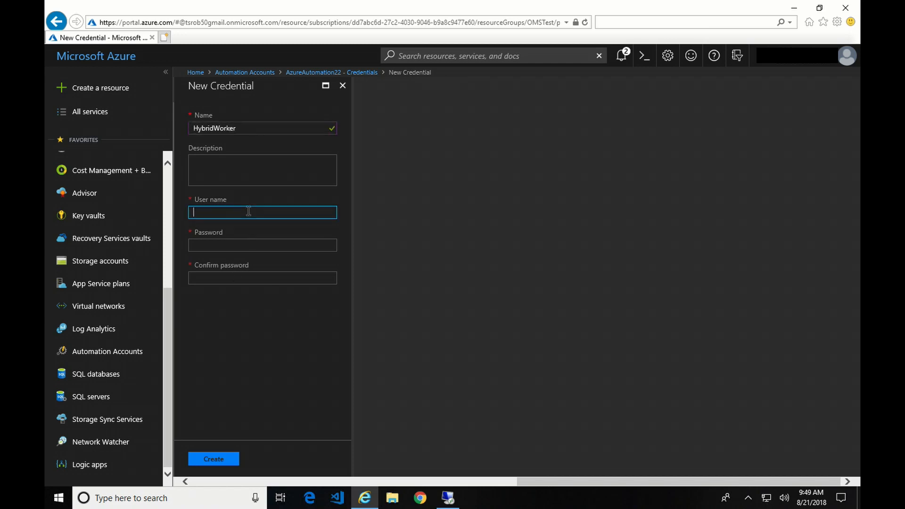
text(c)
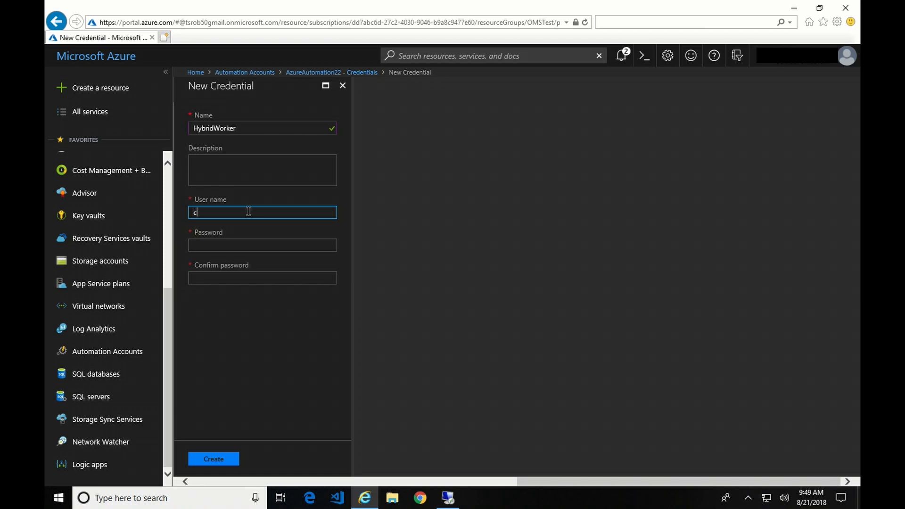
text(iraltos\)
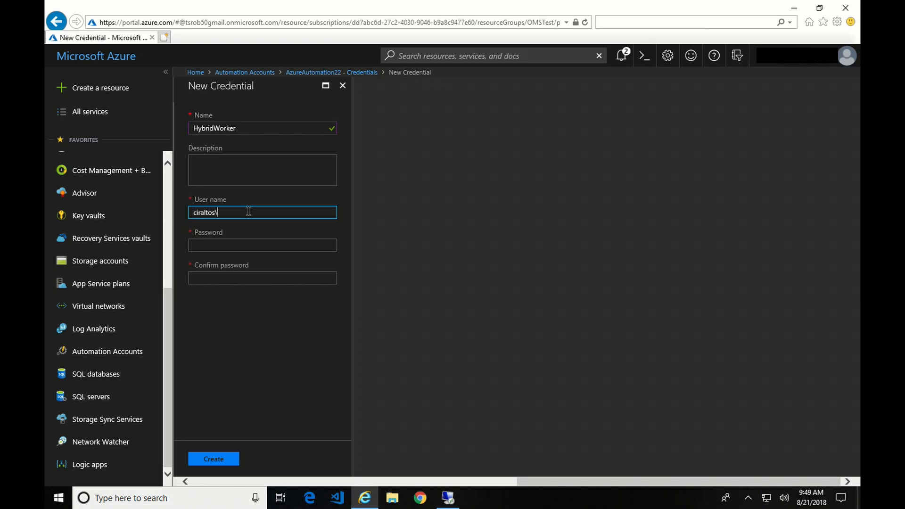
text(administrator)
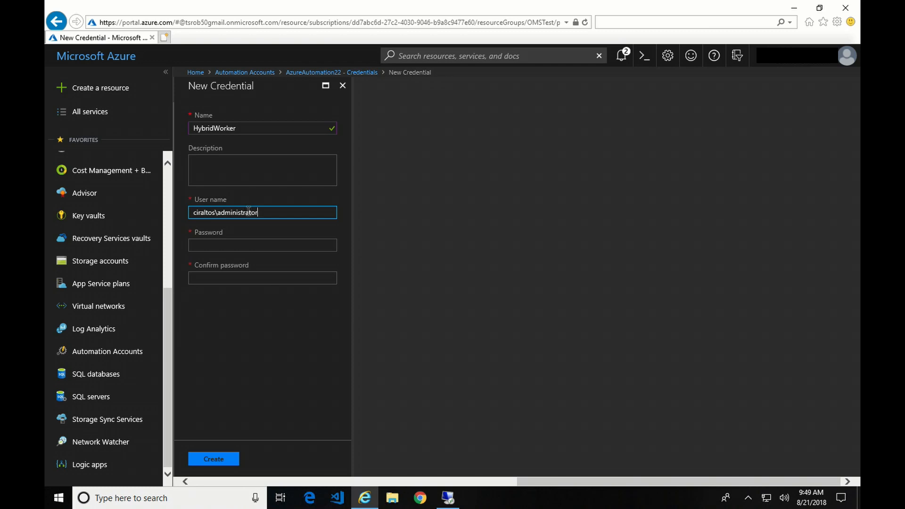
click(261, 245)
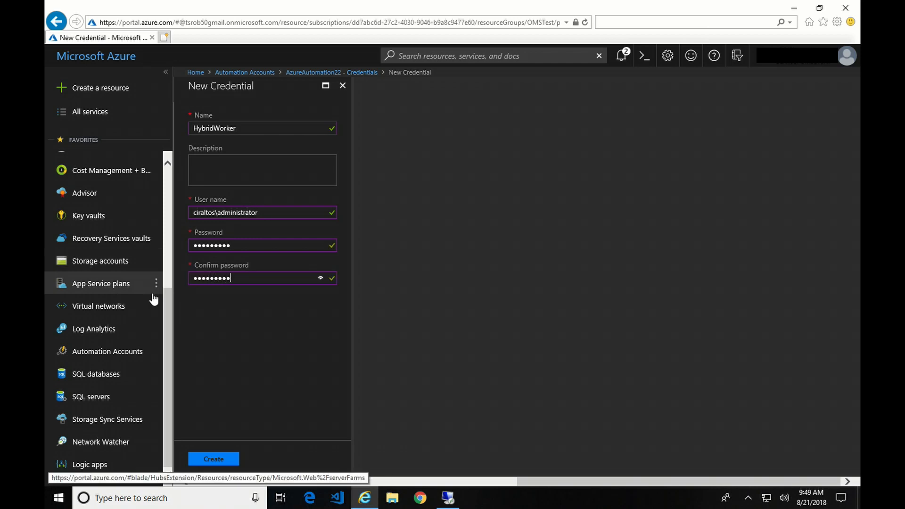
click(213, 459)
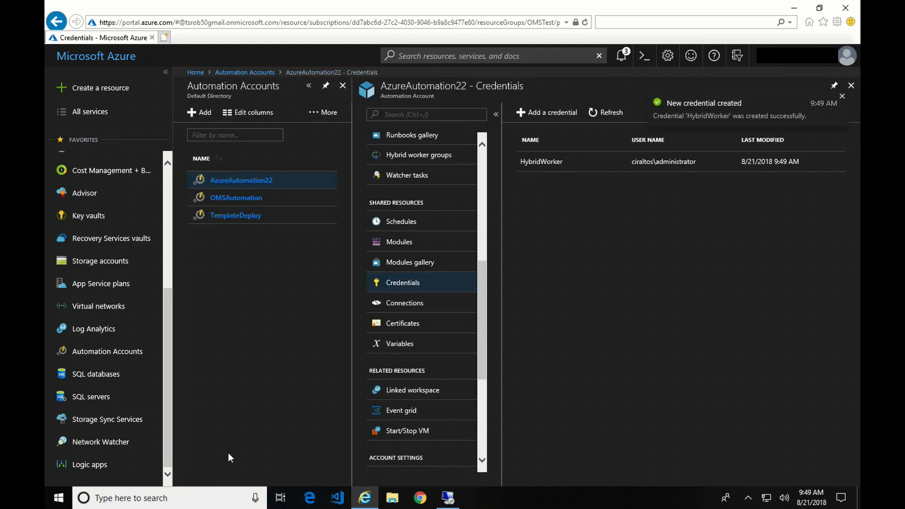
mouse_move(426, 151)
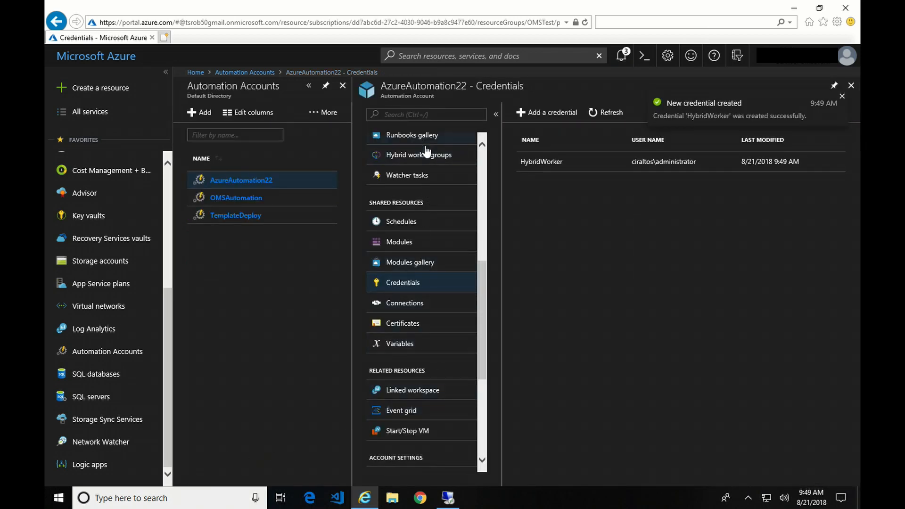
Navigate to the workgrp1 hybrid worker group settings
click(419, 154)
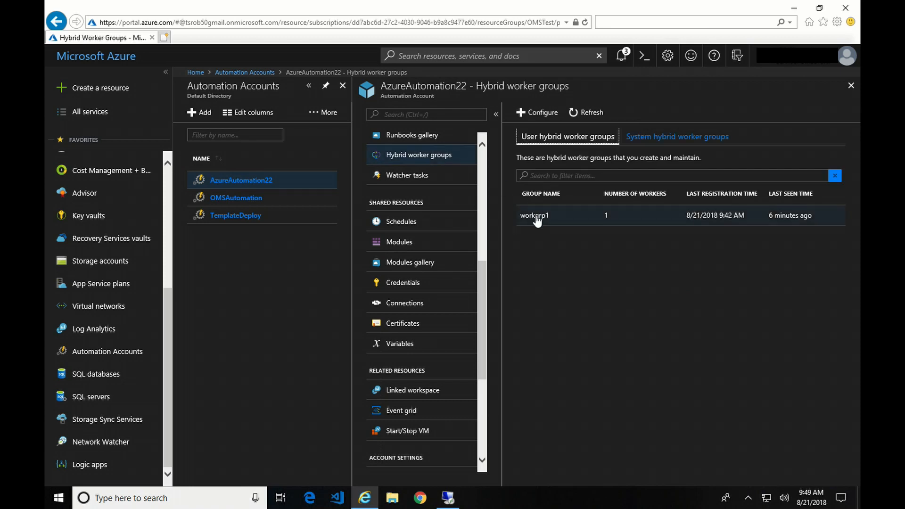
click(533, 215)
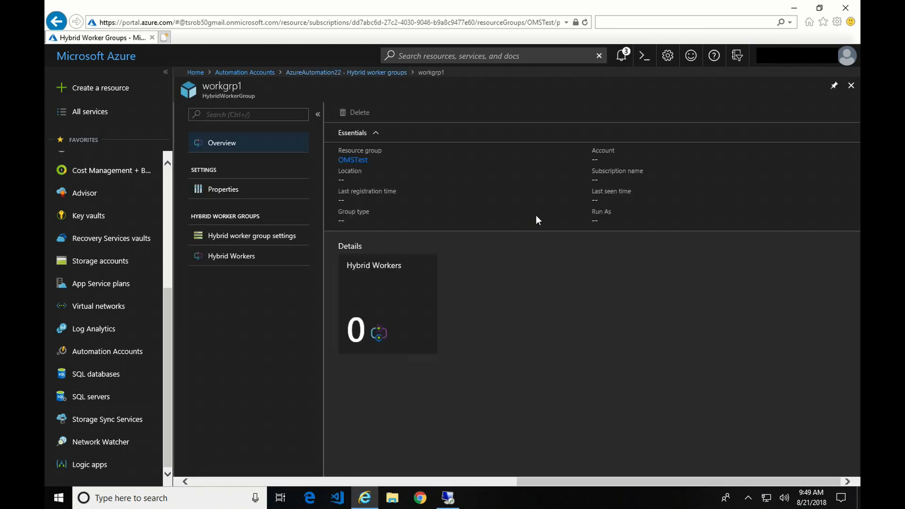
click(251, 236)
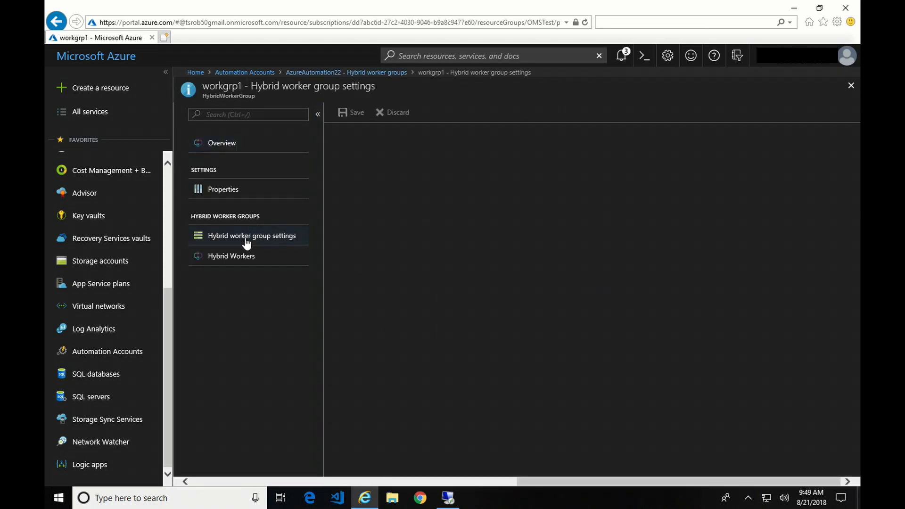
click(251, 235)
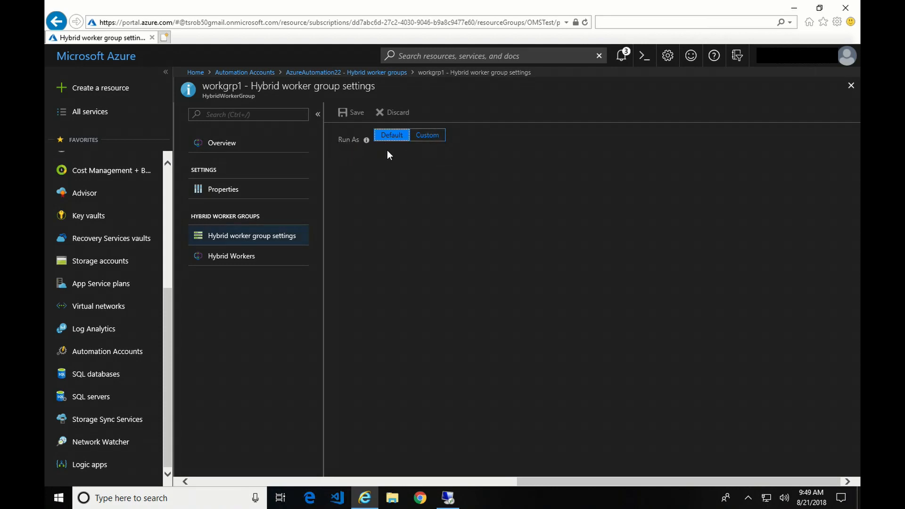
Set Run As to Custom using the HybridWorker credential
click(428, 135)
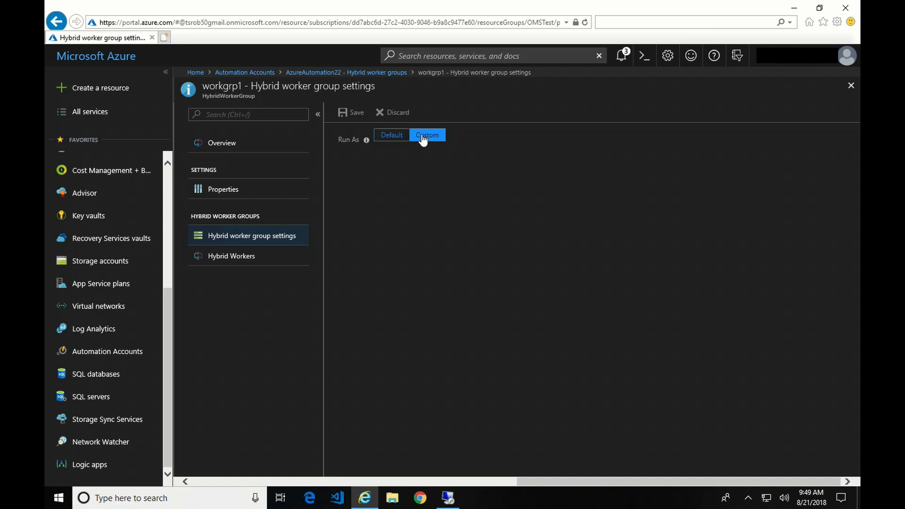
click(427, 135)
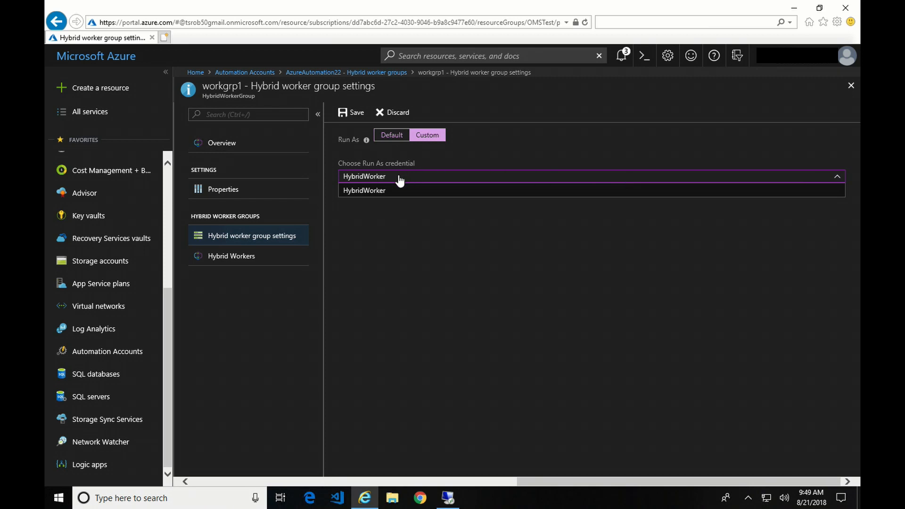
click(364, 189)
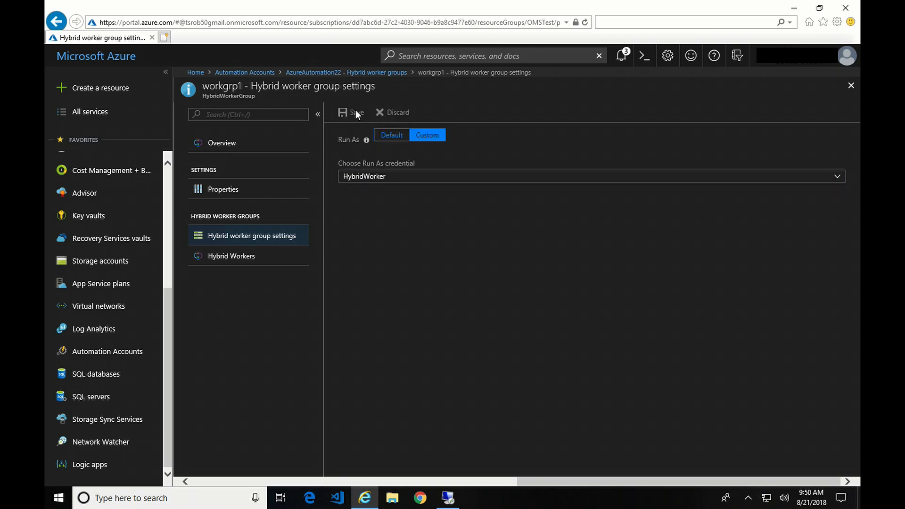
mouse_move(386, 62)
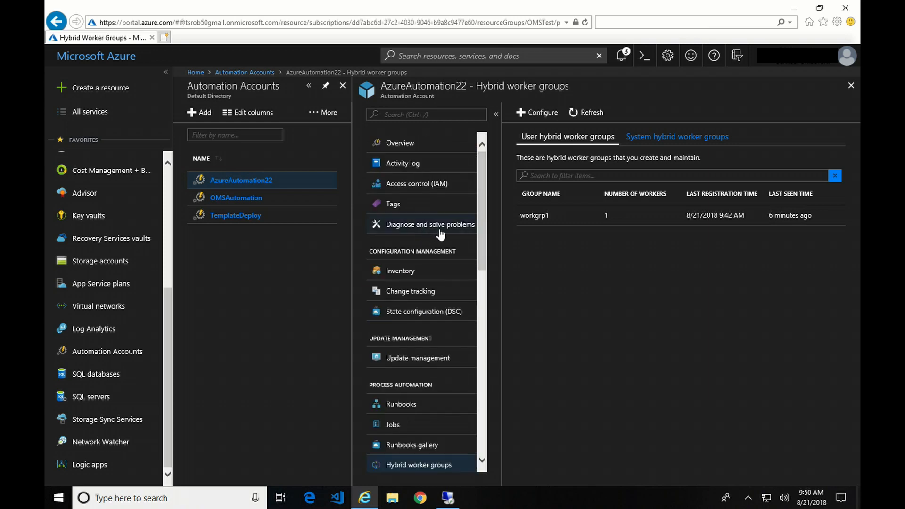
mouse_move(413, 289)
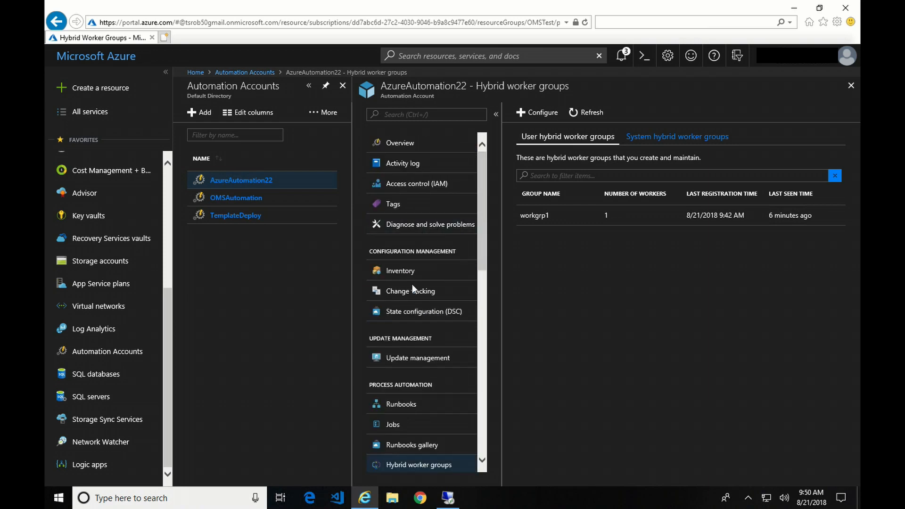
Reach the AATest01 runbook's Test pane from the Runbooks list via Edit
click(401, 404)
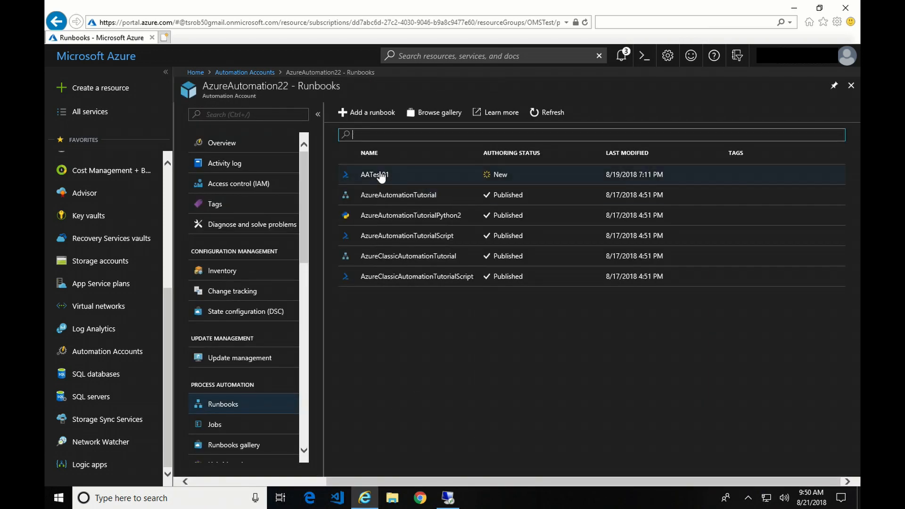
click(374, 175)
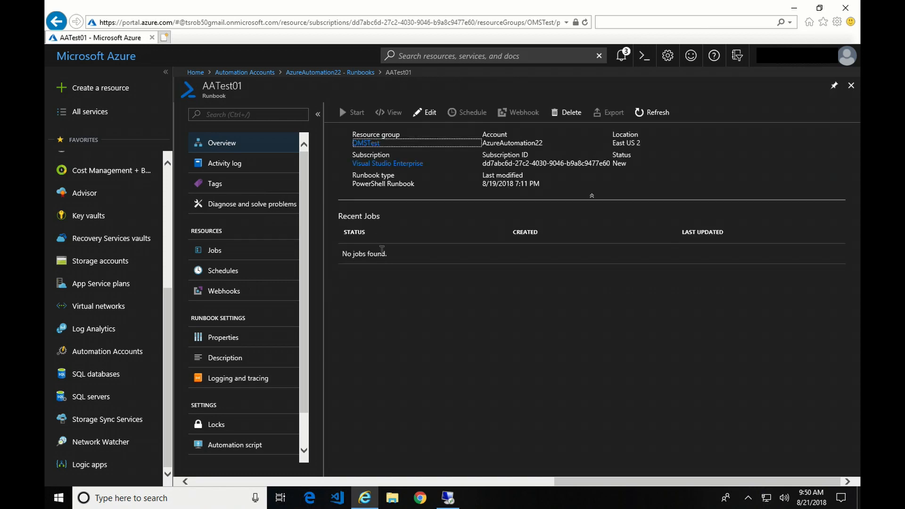
click(425, 113)
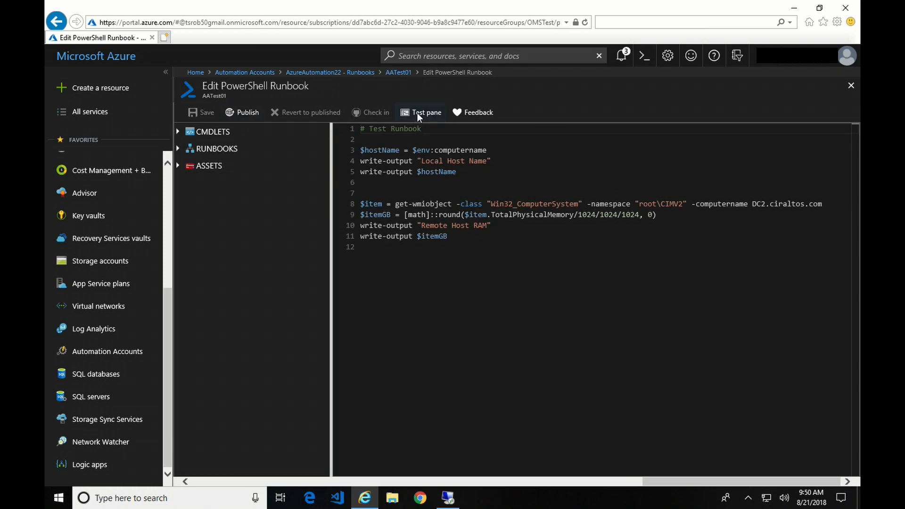
click(427, 113)
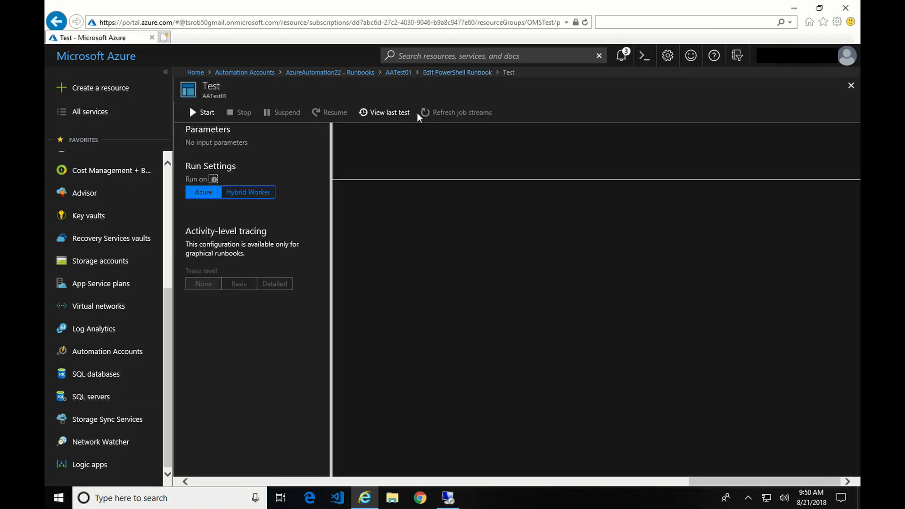
Run the AATest01 test on hybrid worker group workgrp1, leaving it queued
click(248, 192)
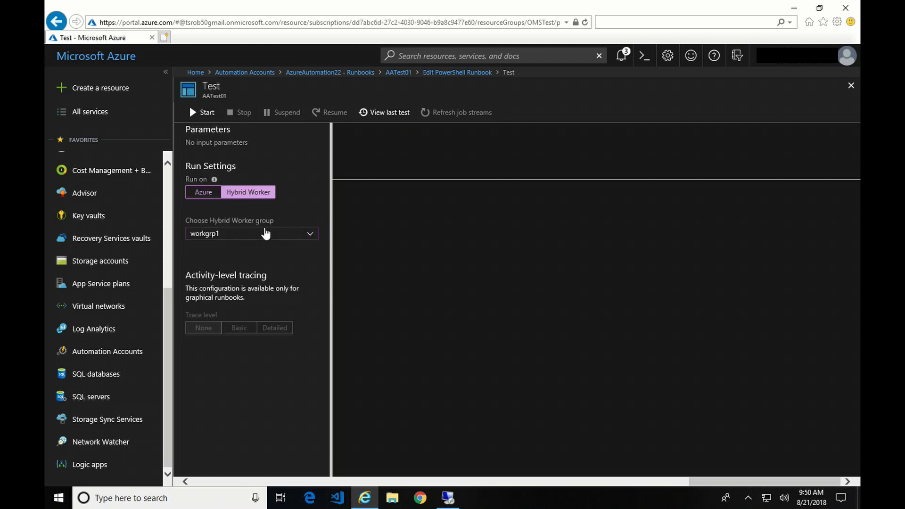
mouse_move(256, 235)
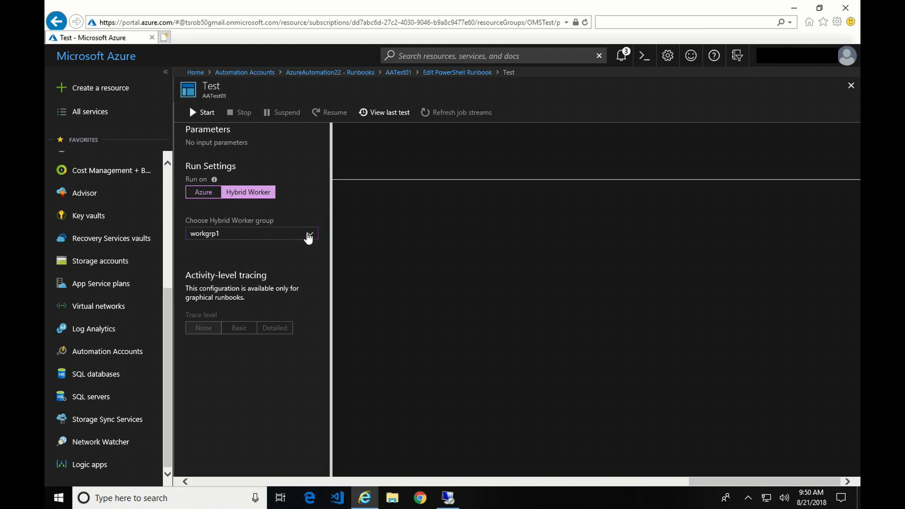
mouse_move(225, 234)
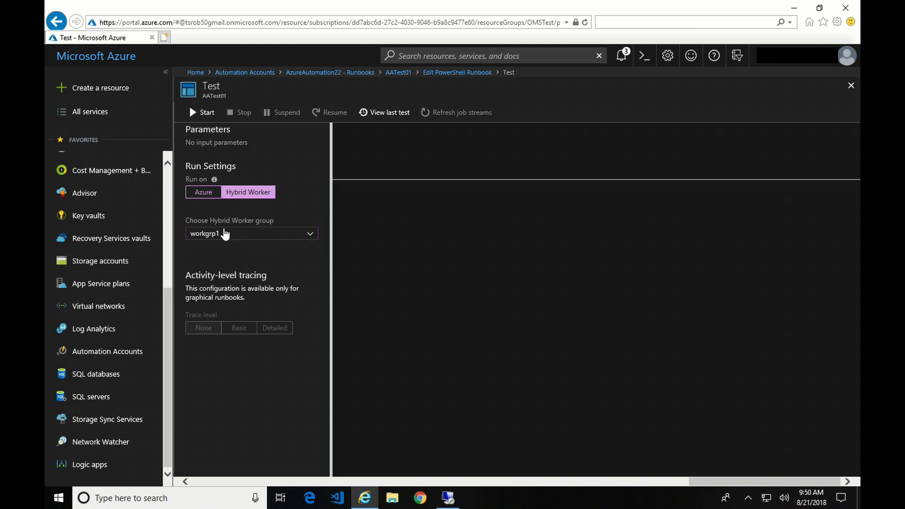
mouse_move(260, 237)
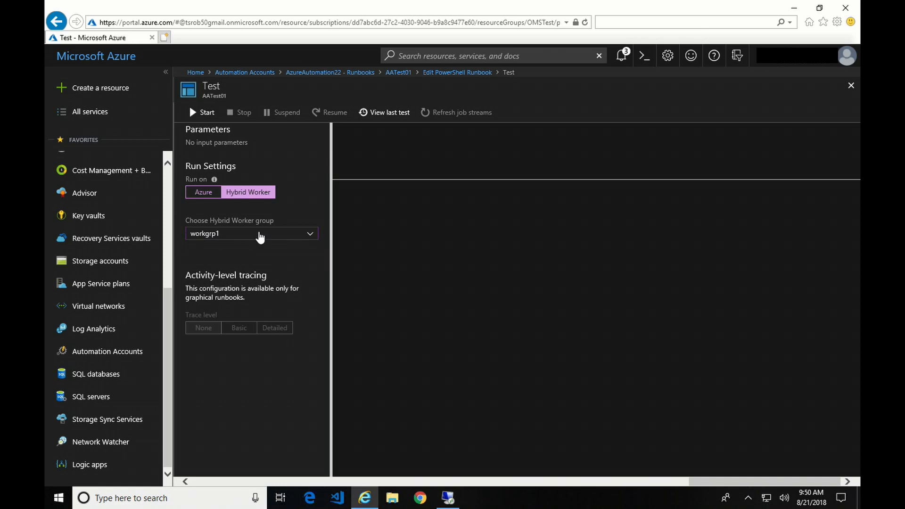
click(203, 113)
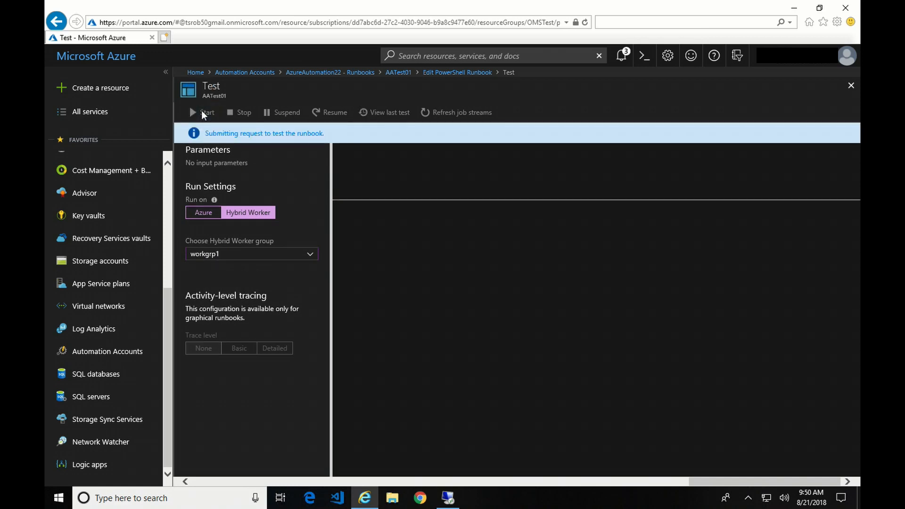
click(206, 112)
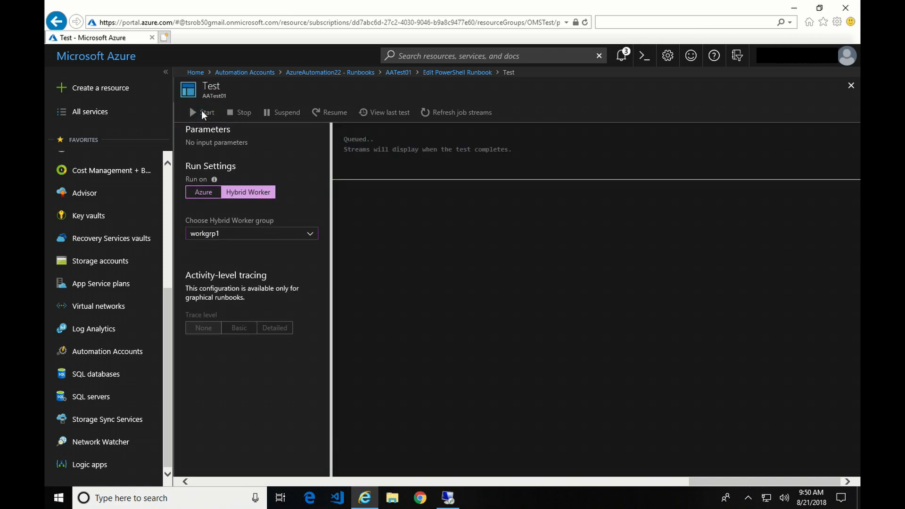